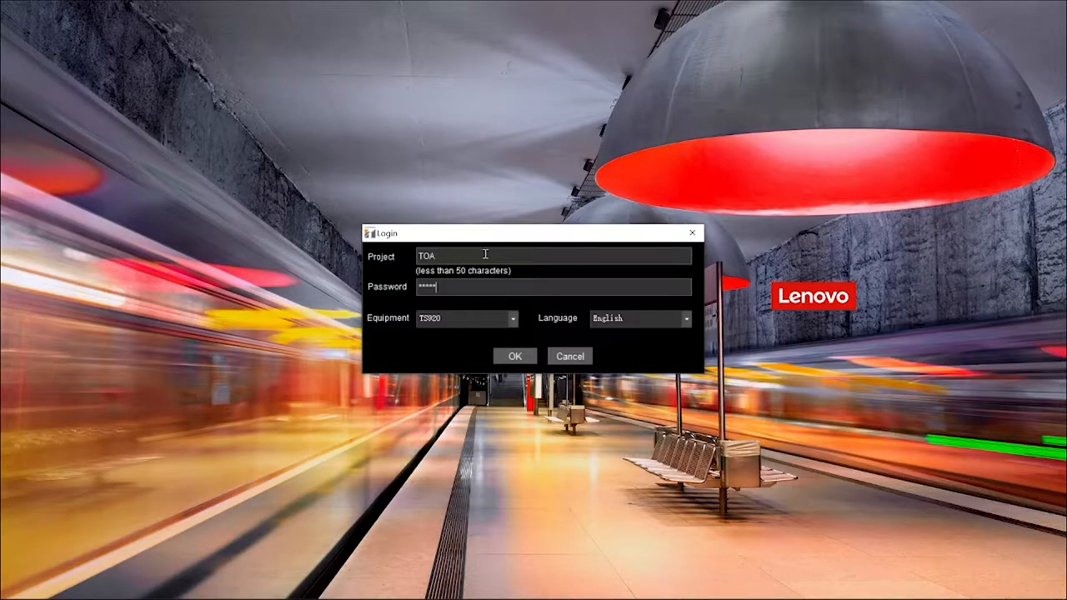
mouse_move(523, 317)
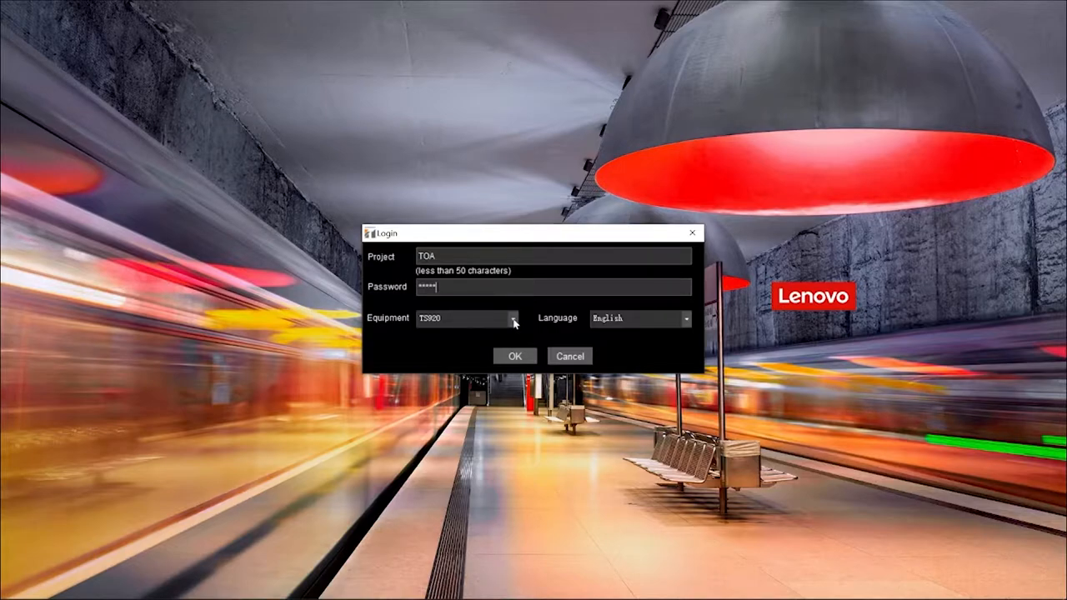
- Log in to project TOA with equipment model TS-900 selected
click(511, 319)
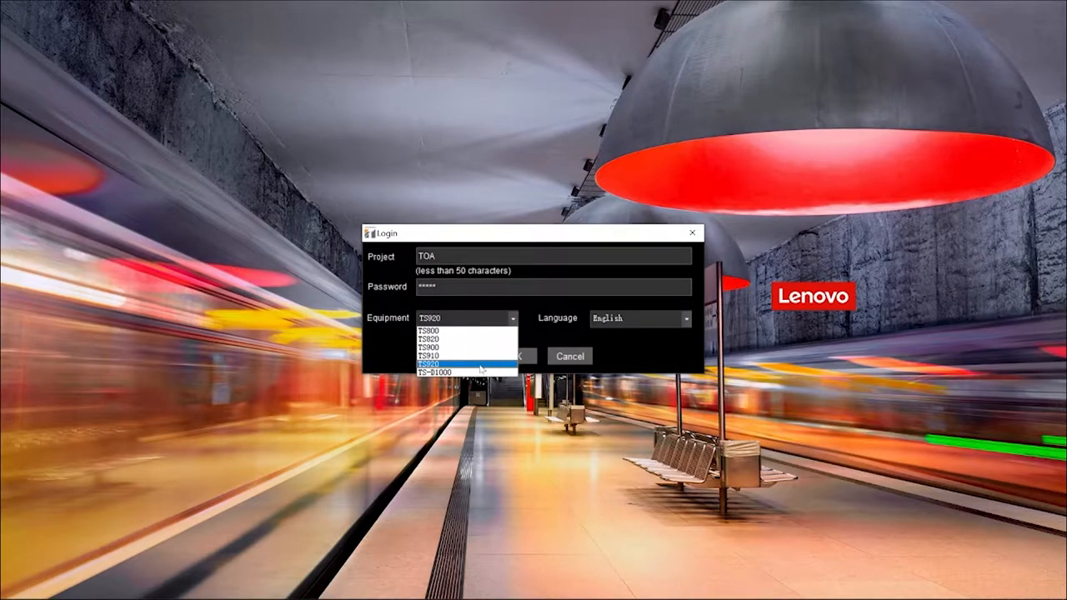
click(455, 364)
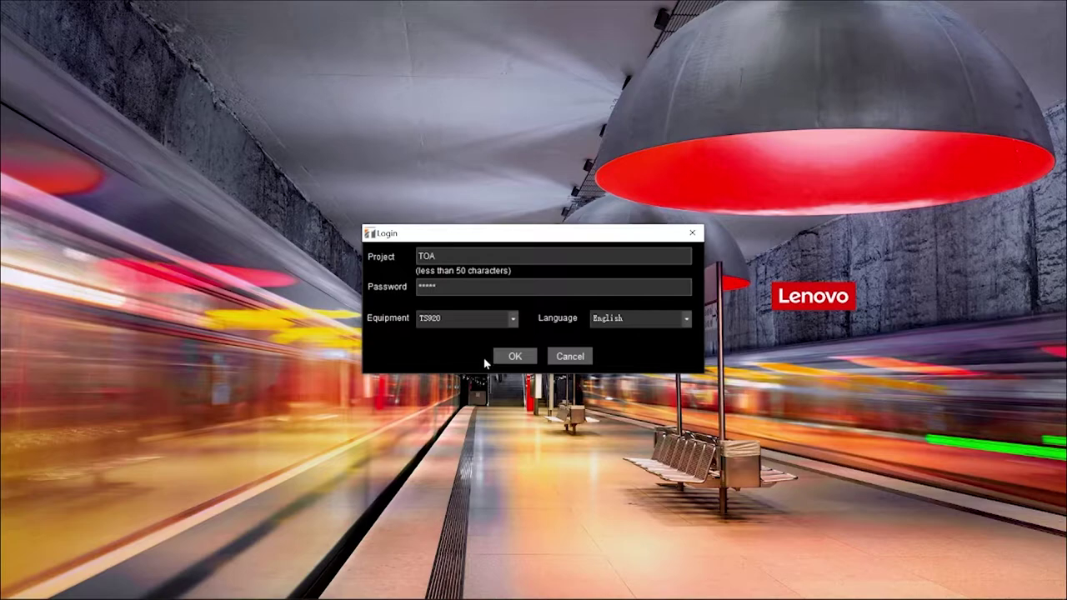
click(514, 357)
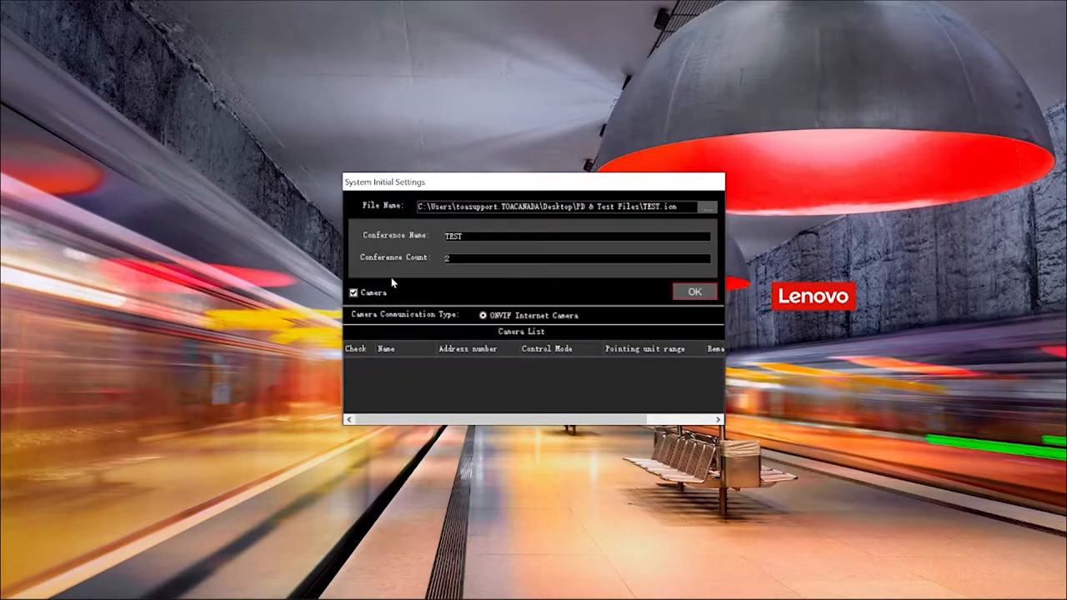
mouse_move(406, 263)
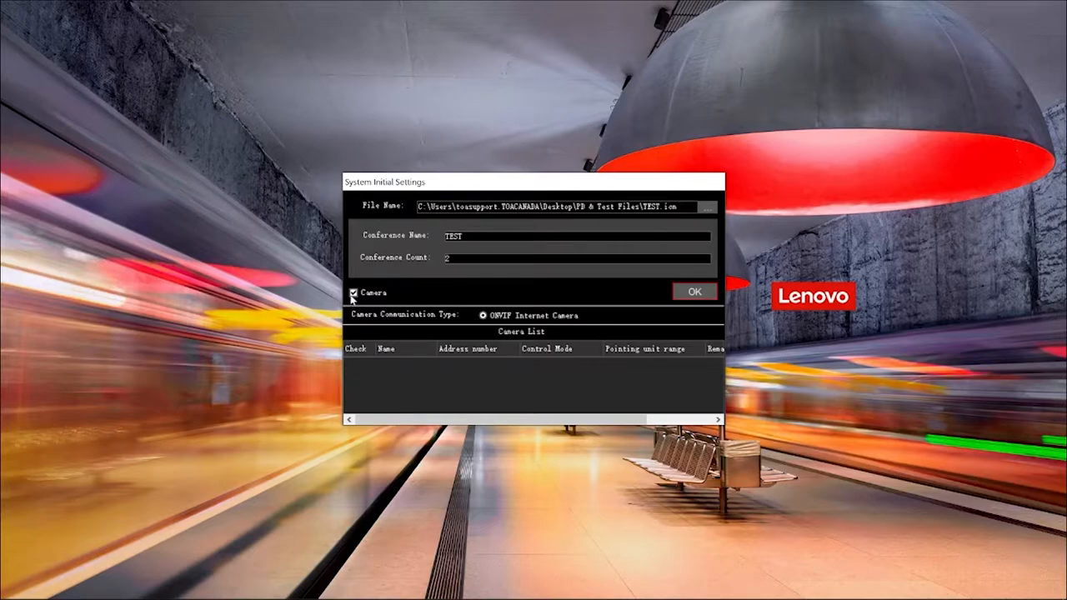
- Confirm initial settings with Camera enabled and ONVIF Internet Camera communication
click(354, 293)
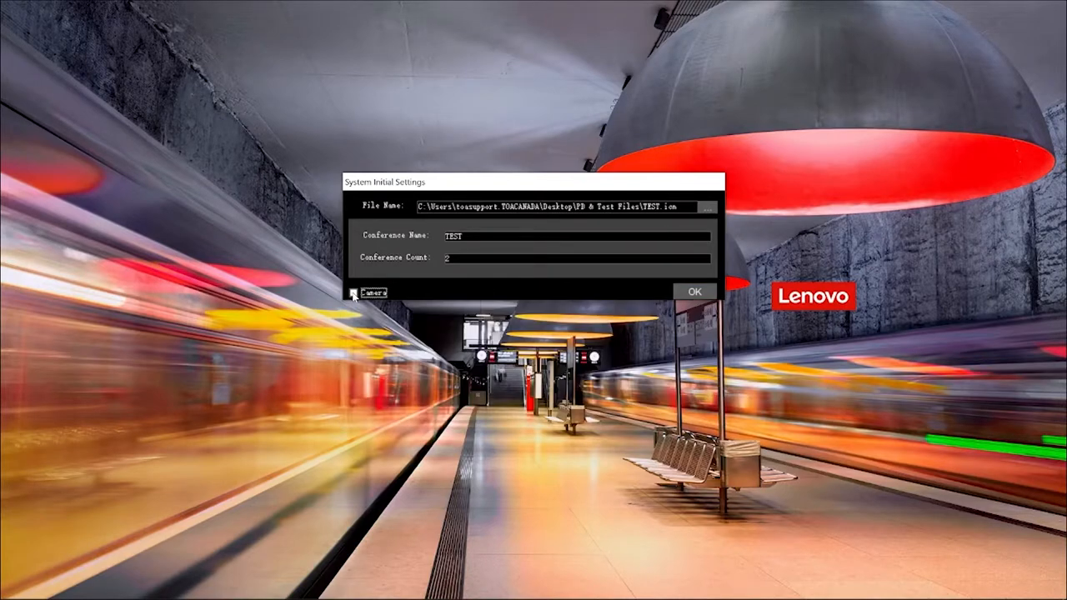
click(356, 293)
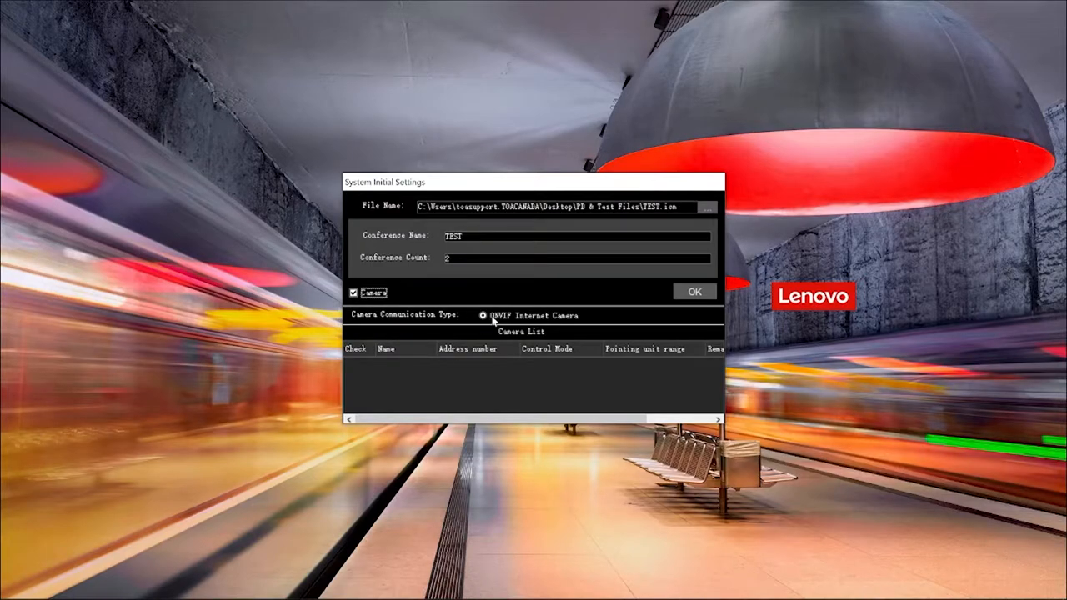
mouse_move(350, 357)
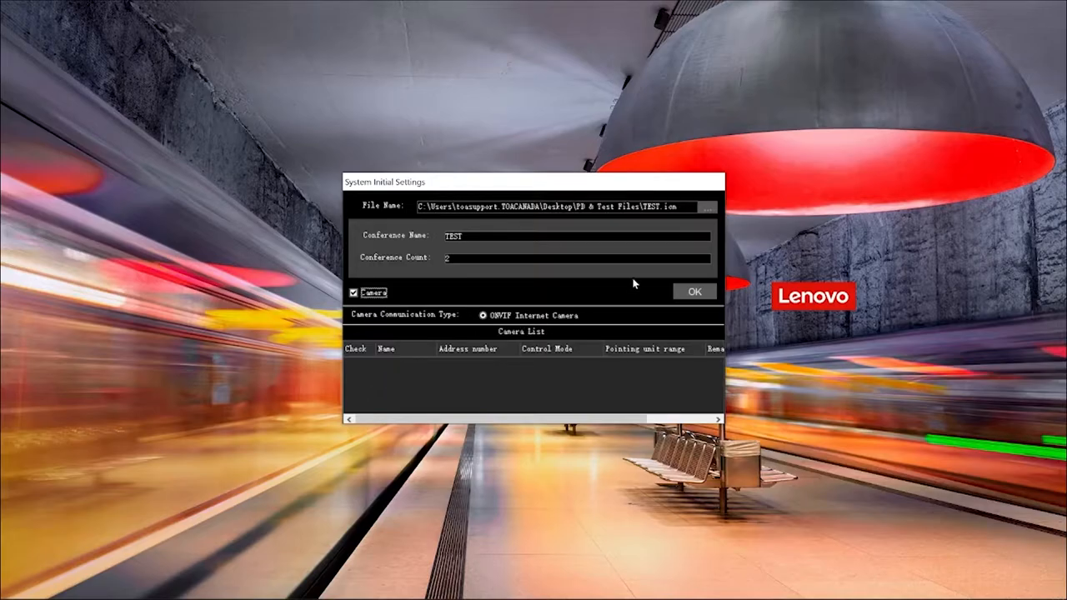
click(694, 290)
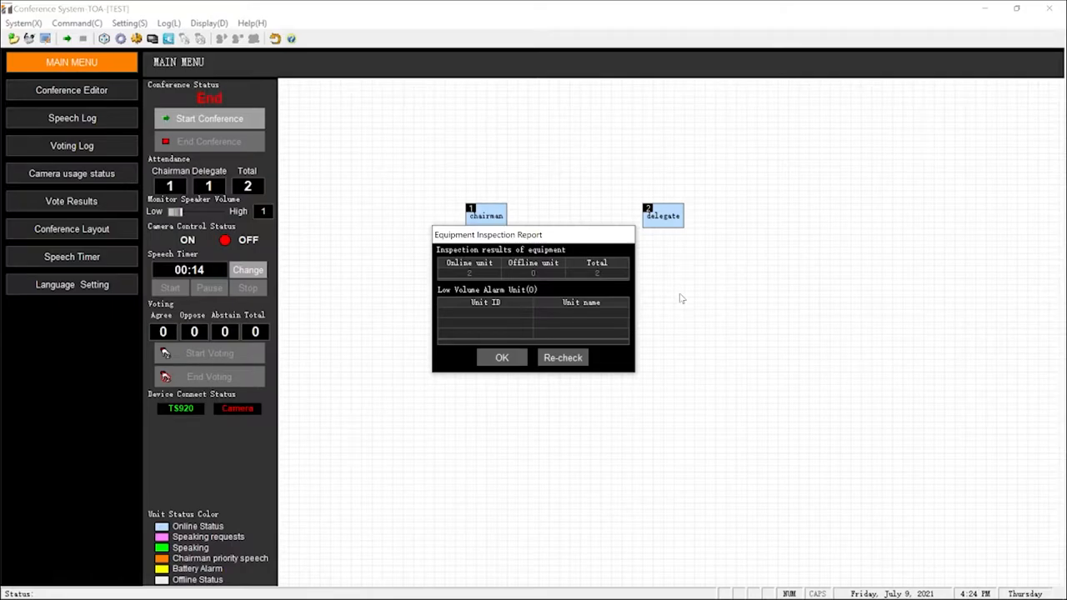
mouse_move(651, 301)
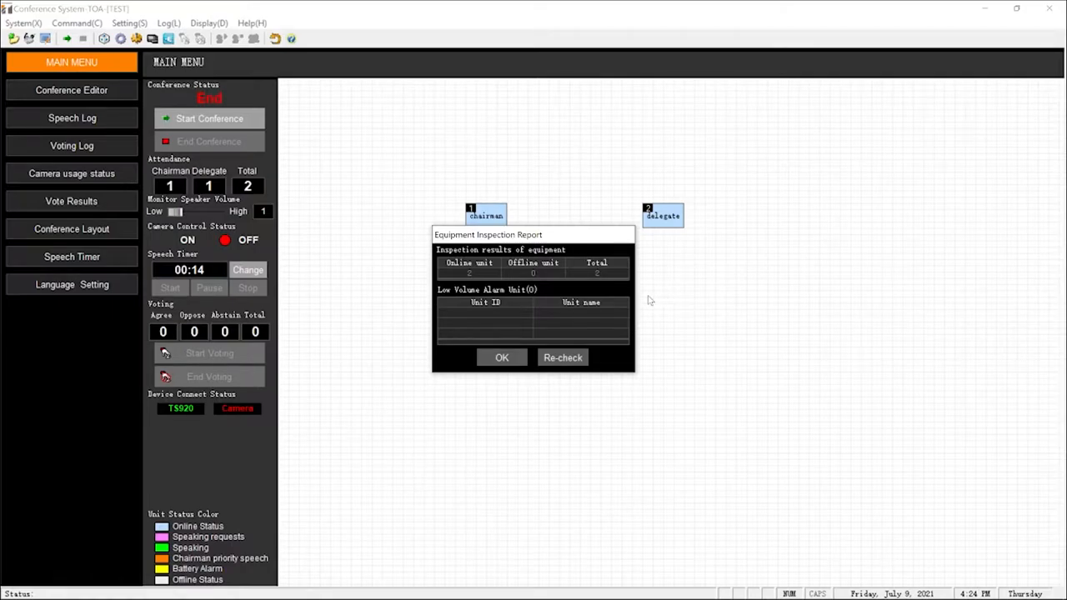
mouse_move(487, 228)
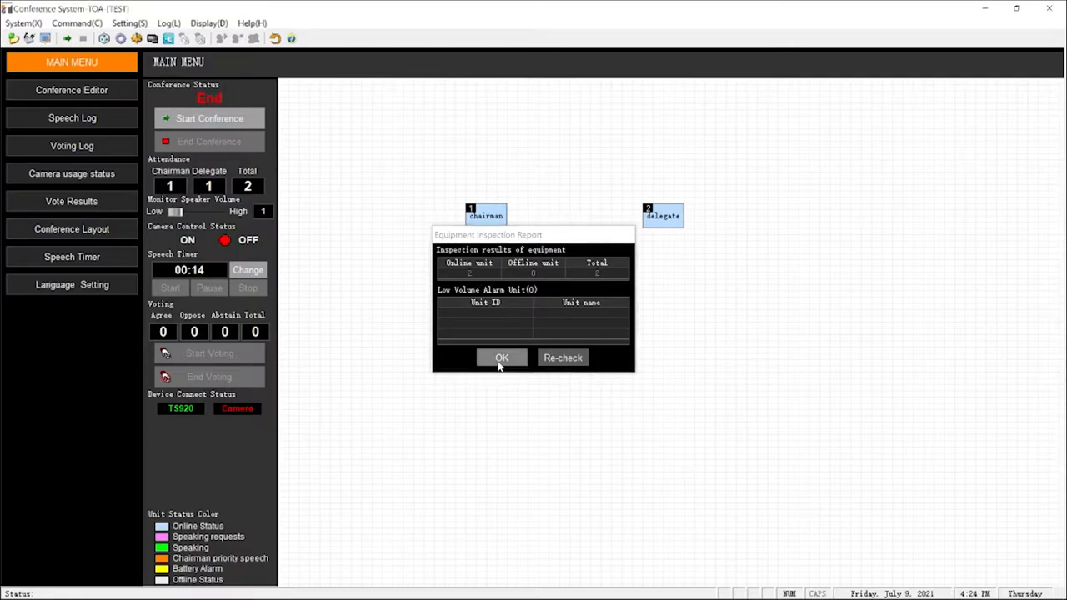
- Dismiss the Equipment Inspection Report to reach the main conference screen
click(501, 357)
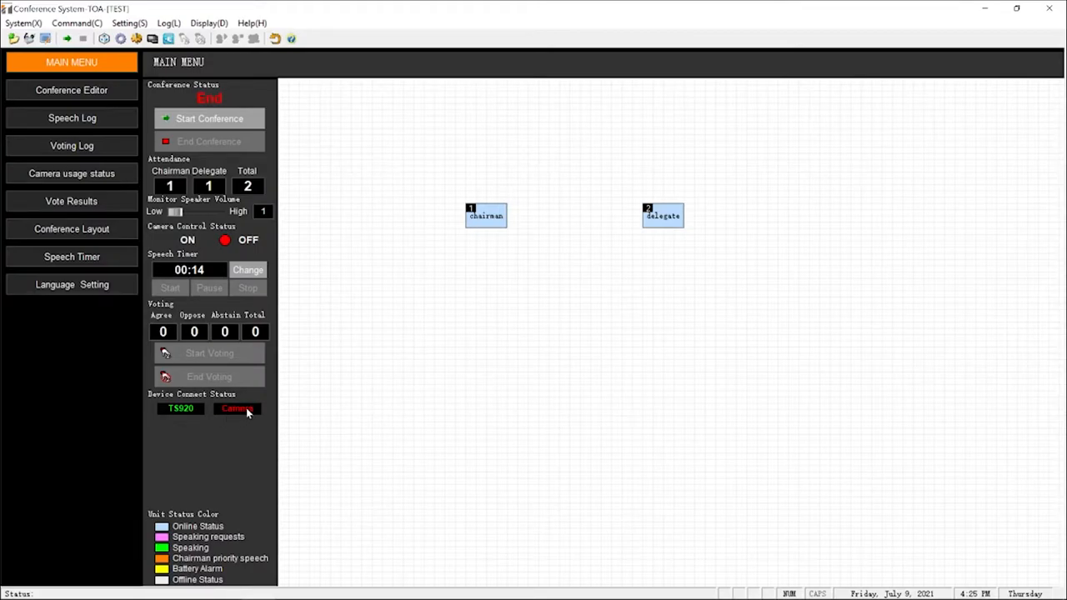
mouse_move(167, 41)
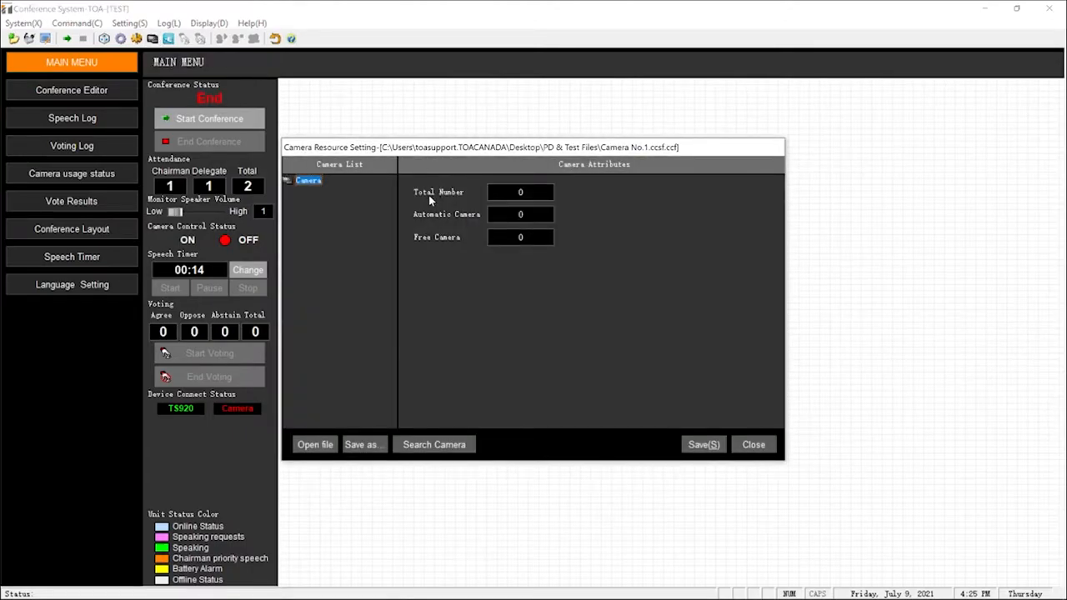
mouse_move(420, 224)
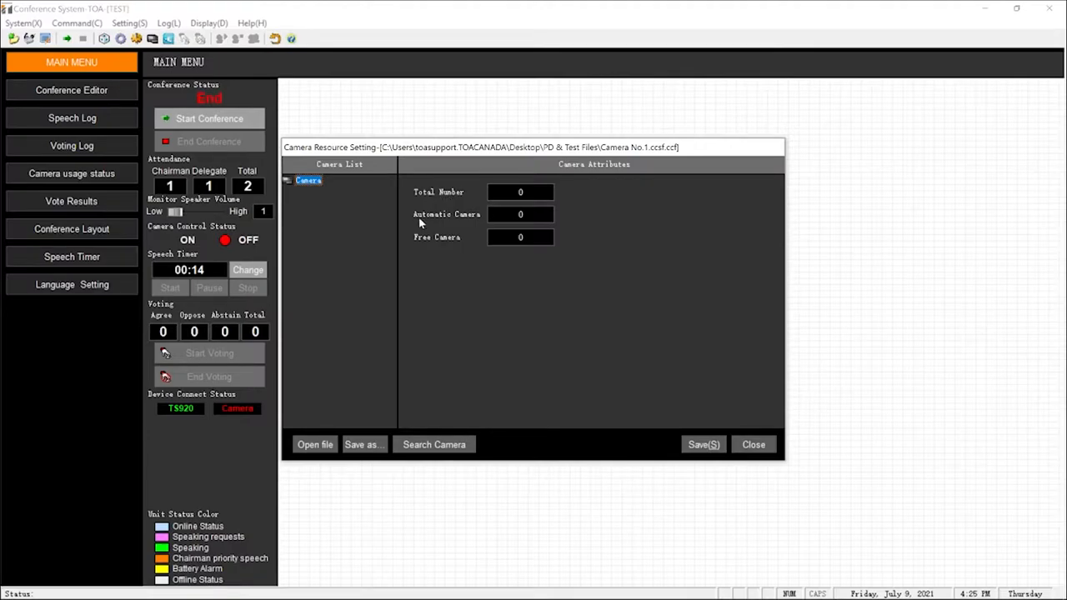
mouse_move(420, 250)
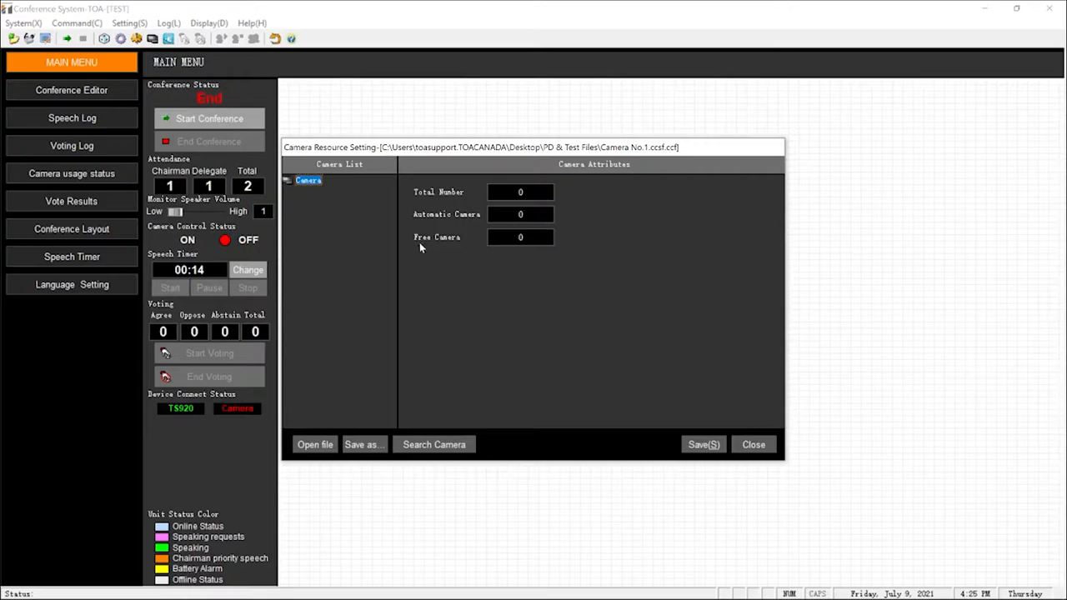
mouse_move(340, 214)
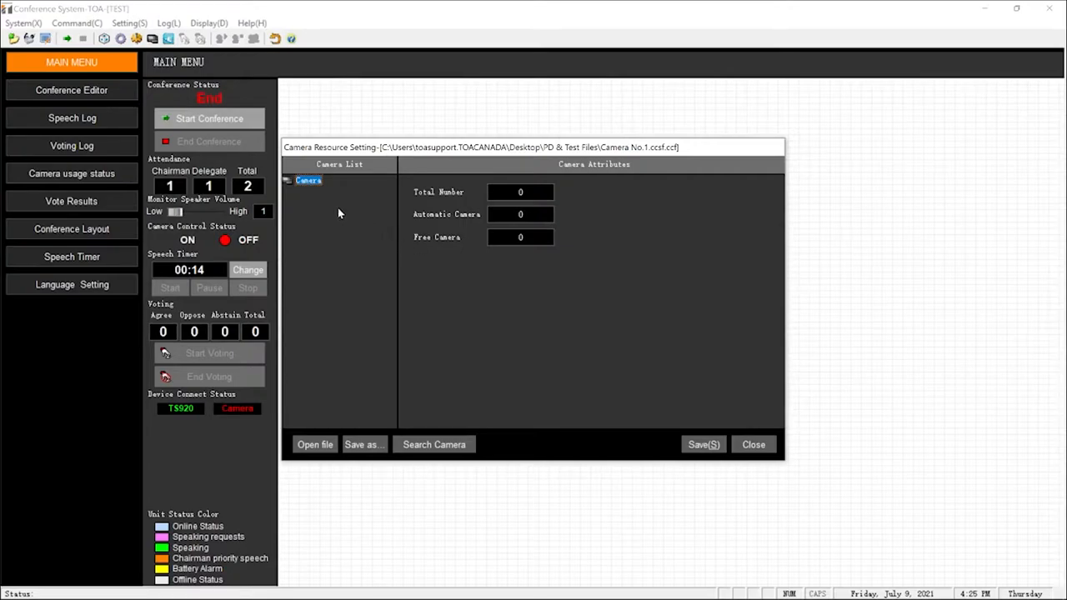
- Clear the Camera List so no cameras are listed and the total is zero
click(307, 180)
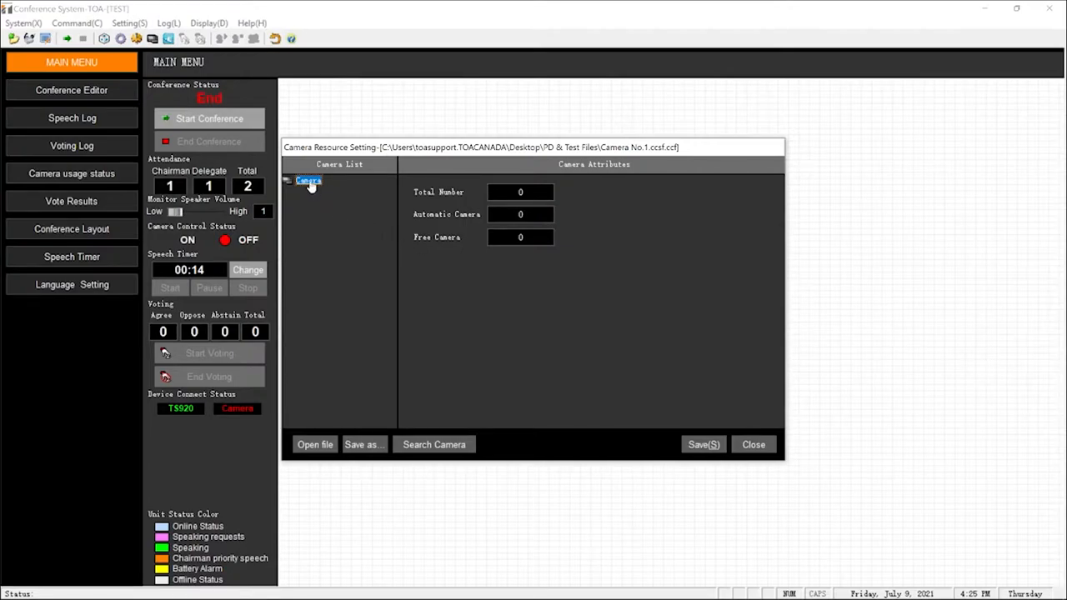
right_click(307, 180)
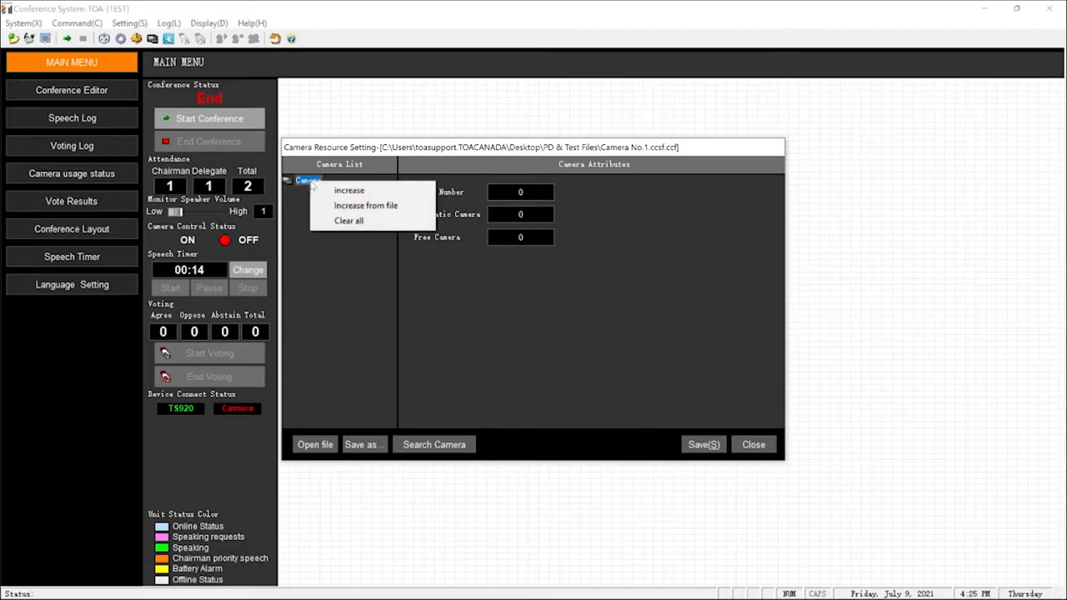
mouse_move(350, 190)
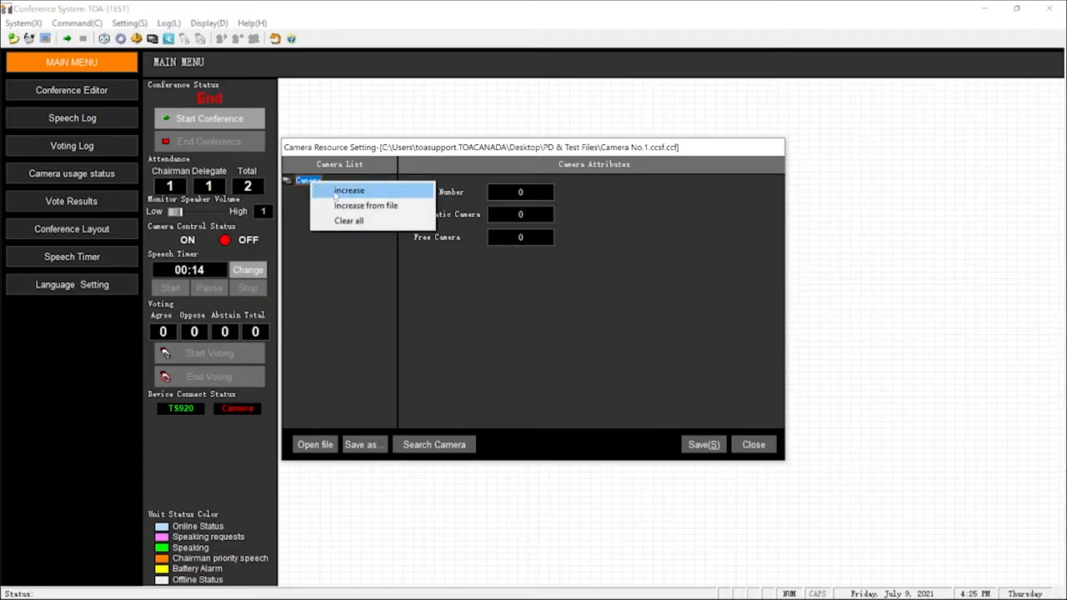
mouse_move(367, 205)
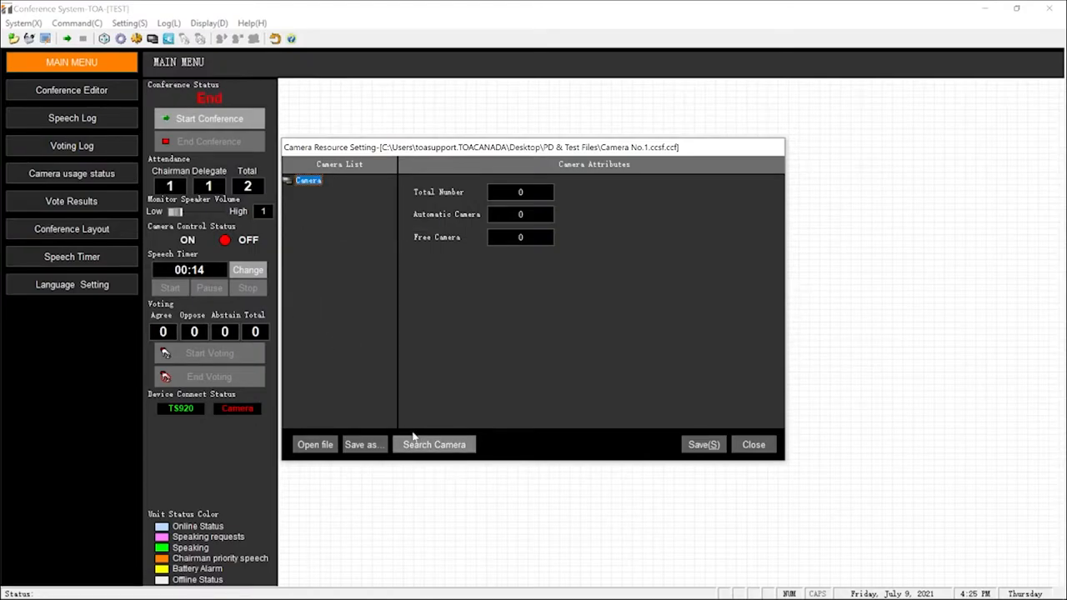
right_click(306, 180)
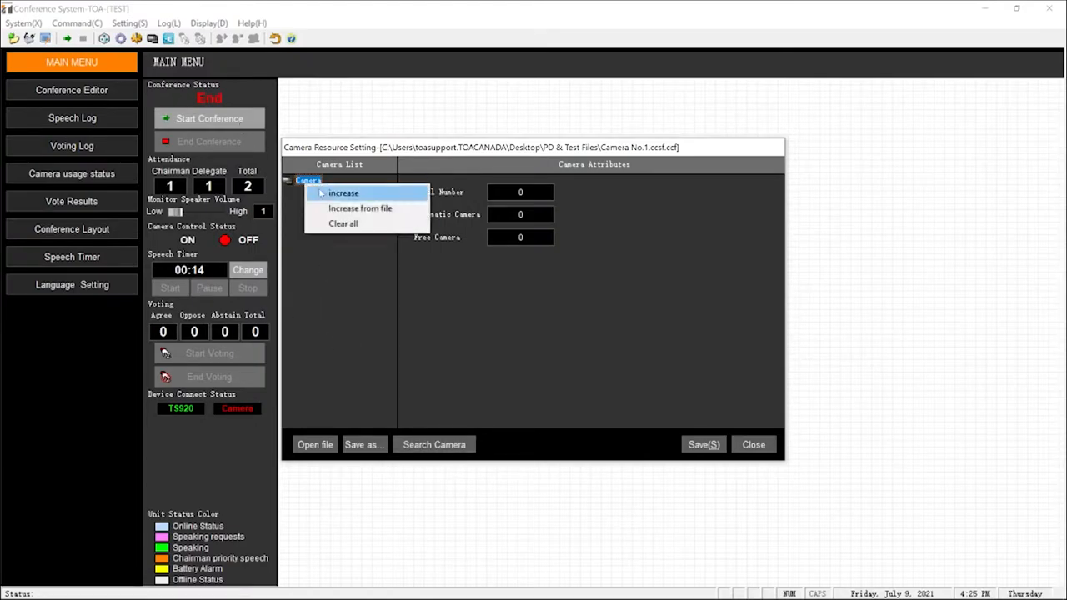
click(347, 194)
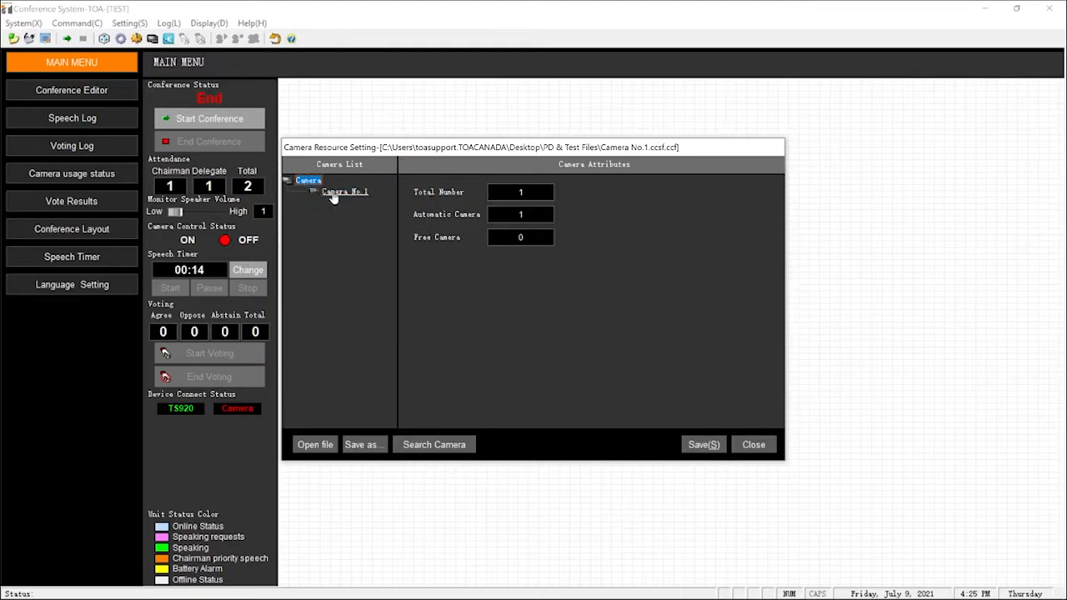
mouse_move(340, 194)
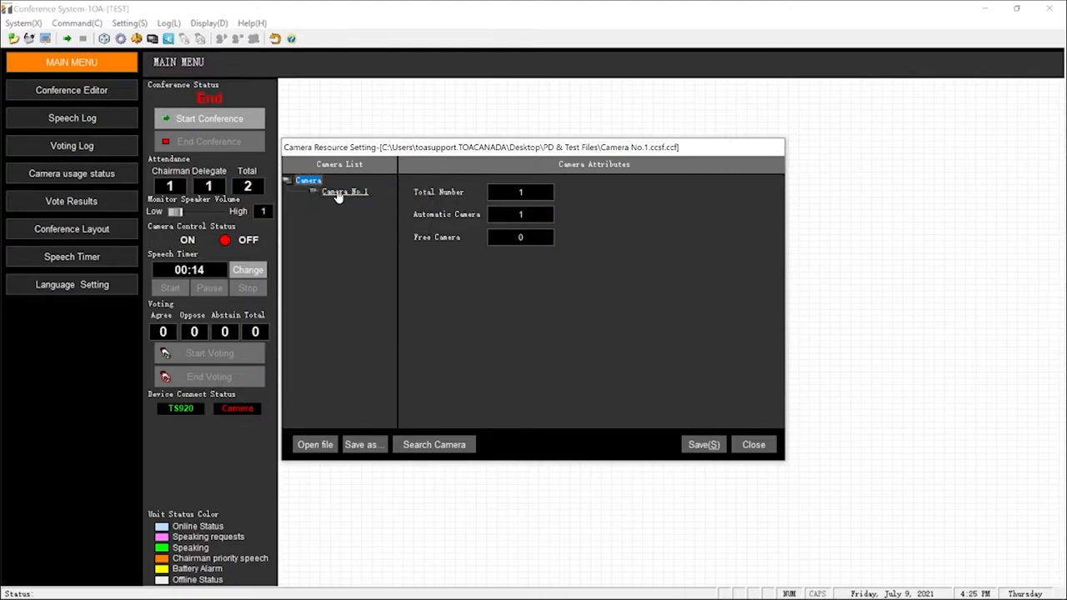
right_click(344, 192)
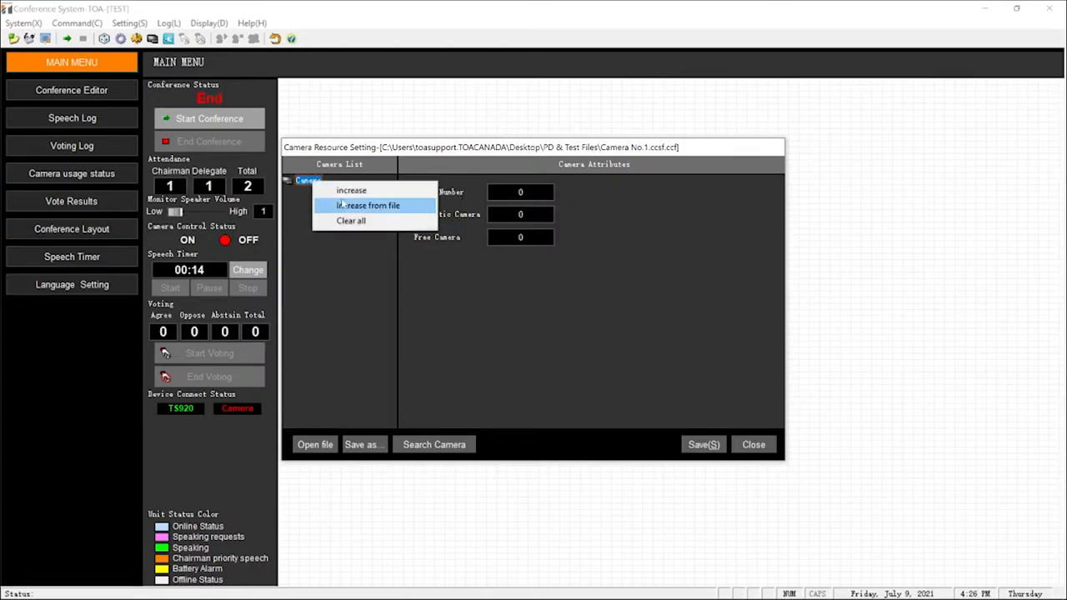
click(374, 205)
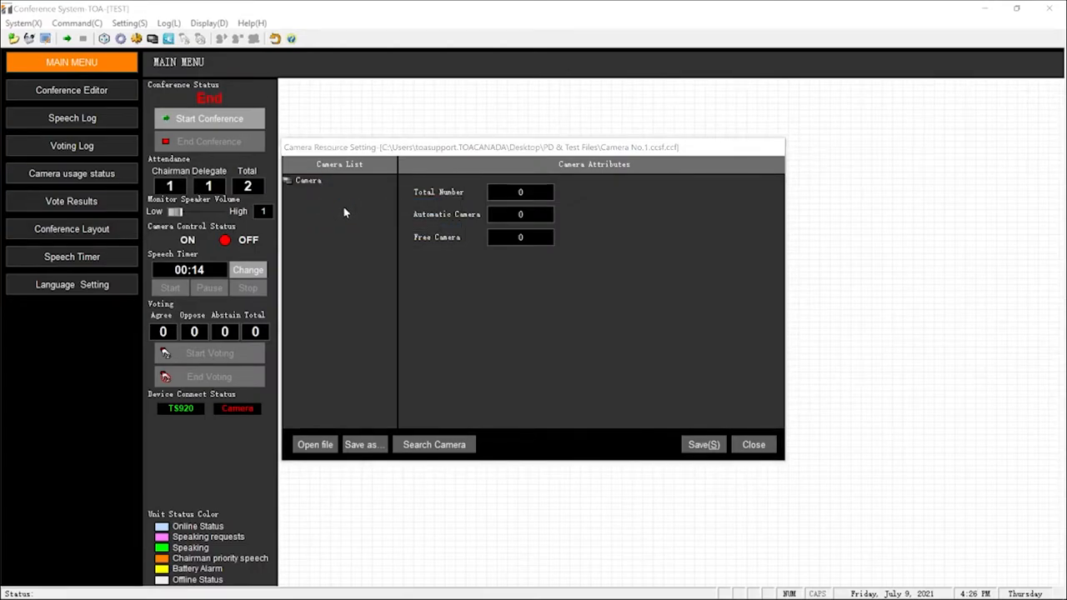
click(315, 444)
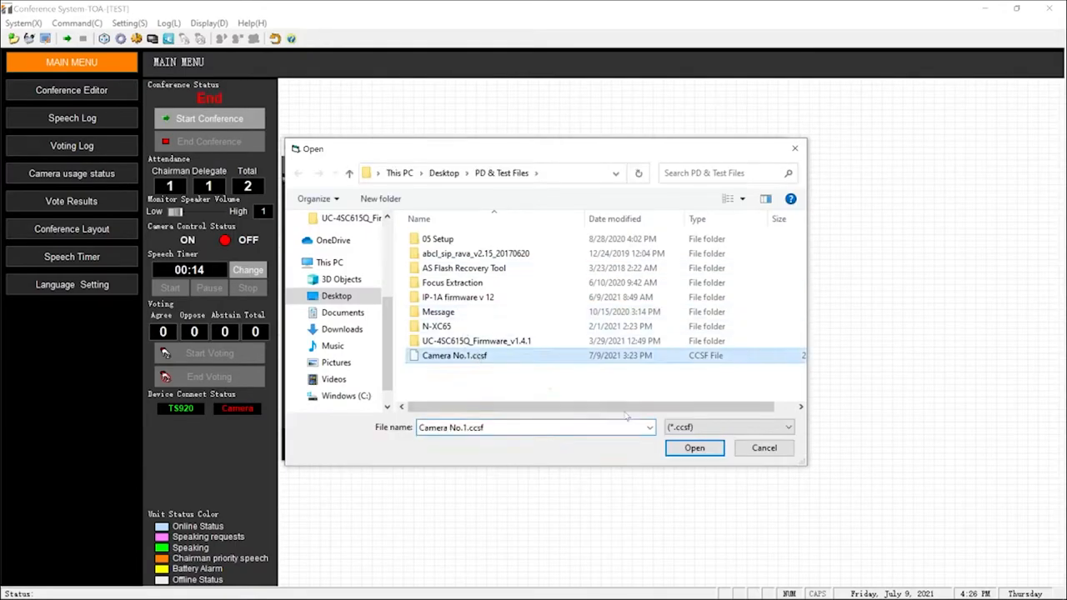
click(694, 447)
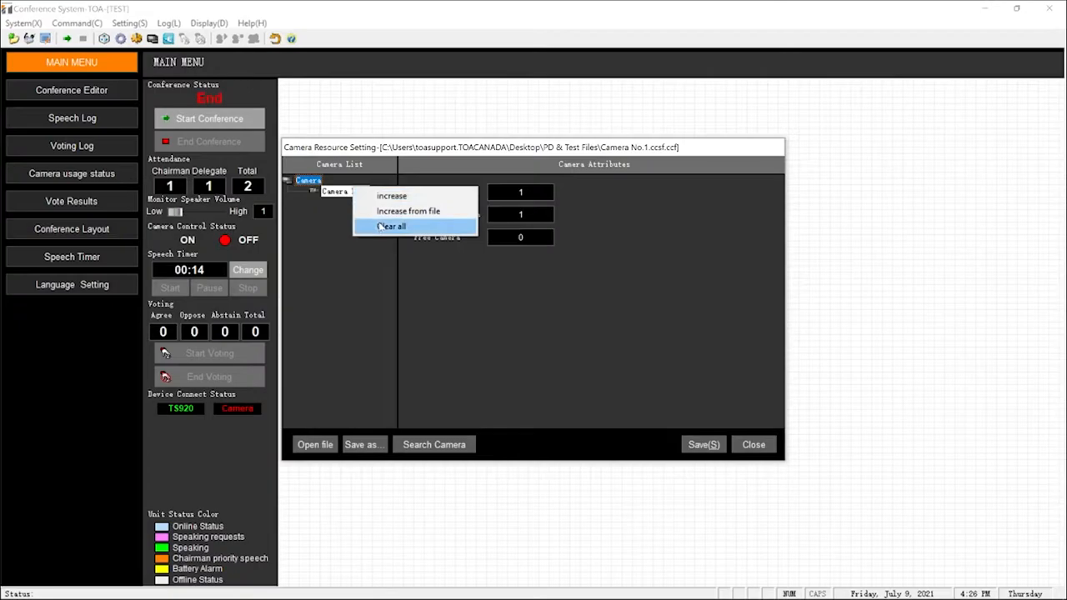
click(394, 226)
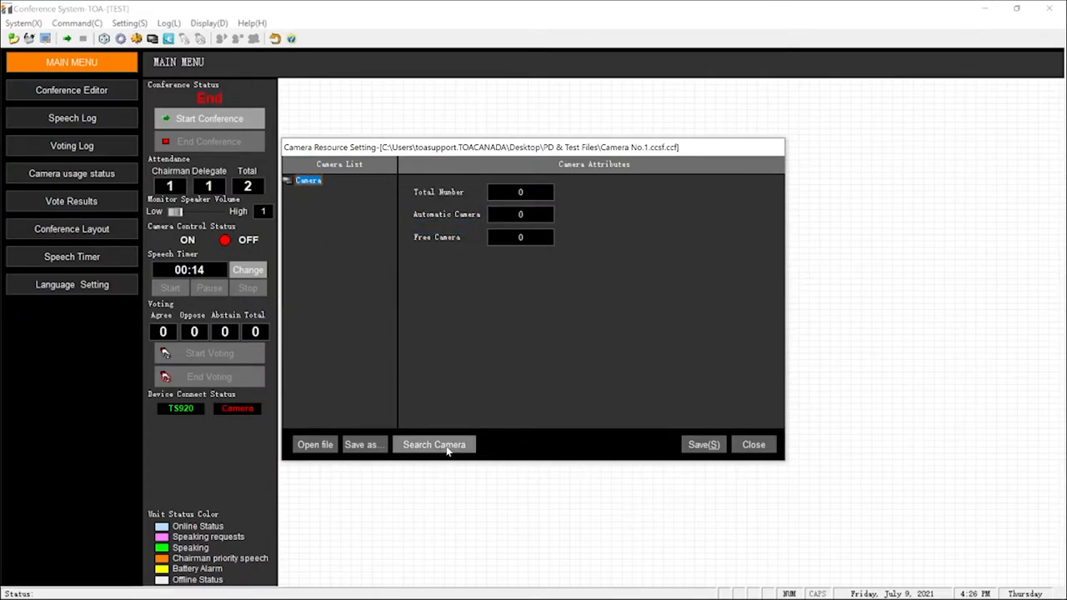
- Scan 192.168.1.87–192.168.1.89 and import the found camera as Camera No.1
click(434, 443)
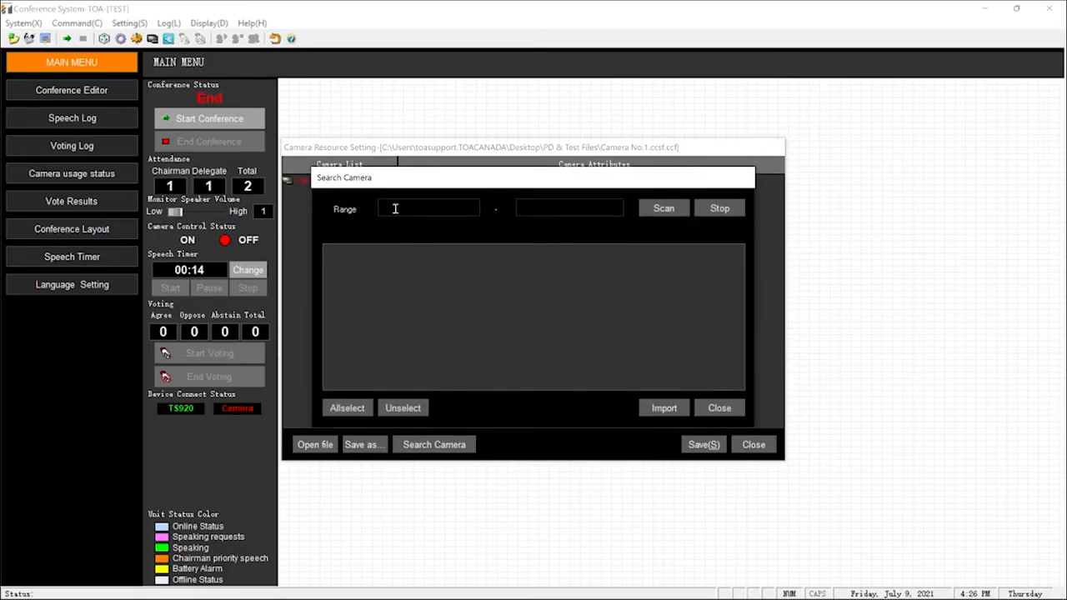
text(192.168.1.87)
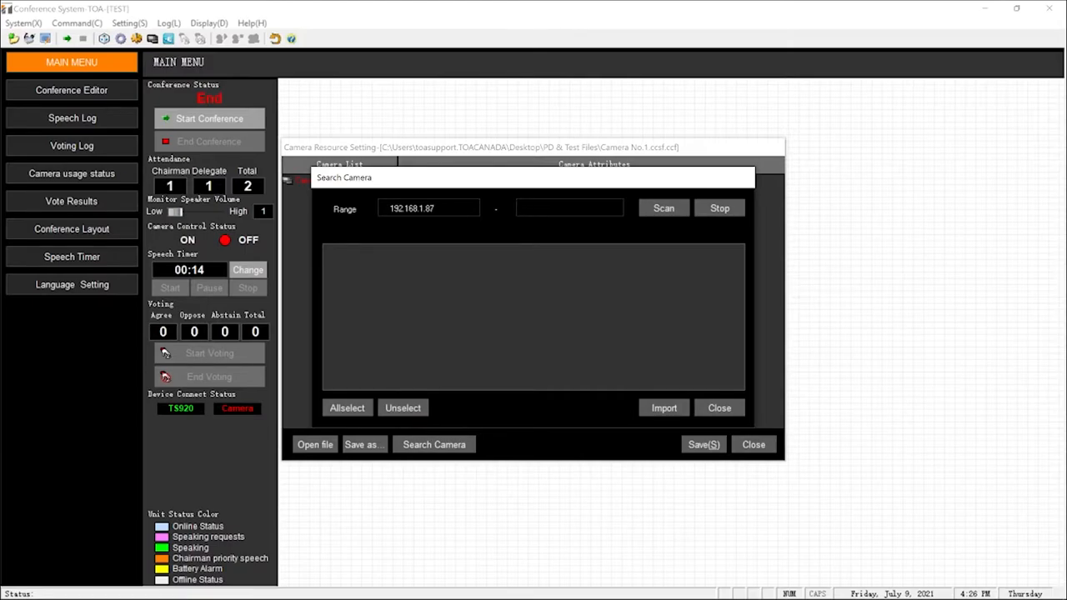
text(192.168.1.89)
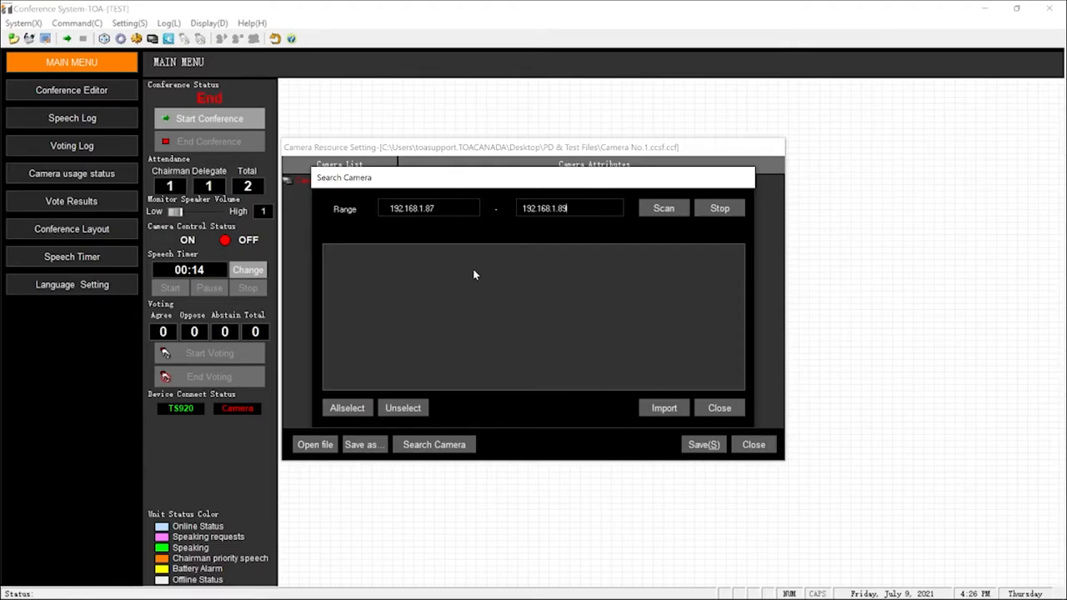
mouse_move(562, 255)
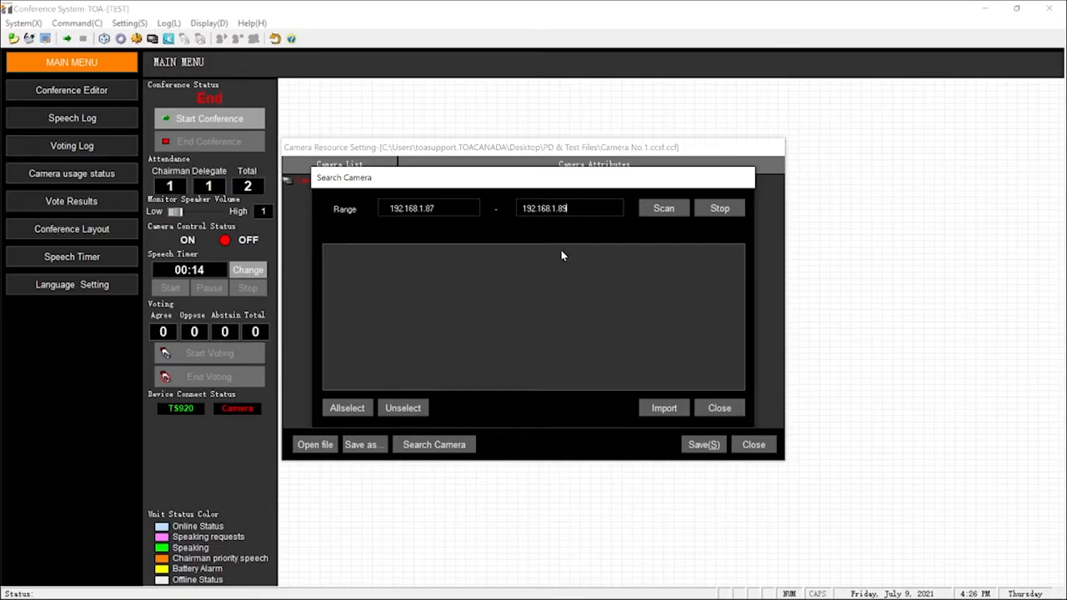
click(664, 207)
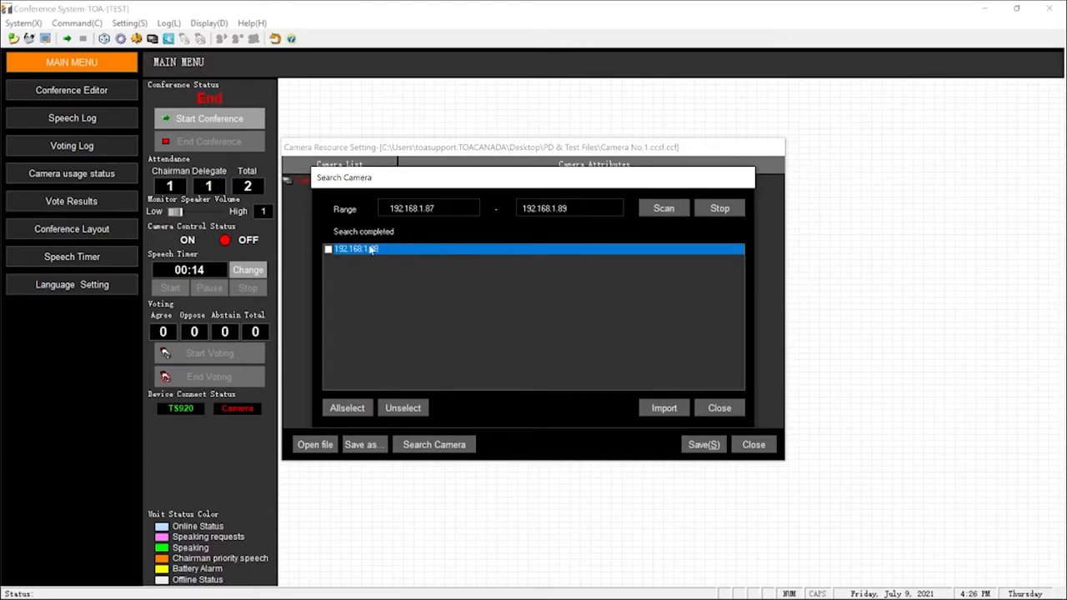
click(329, 248)
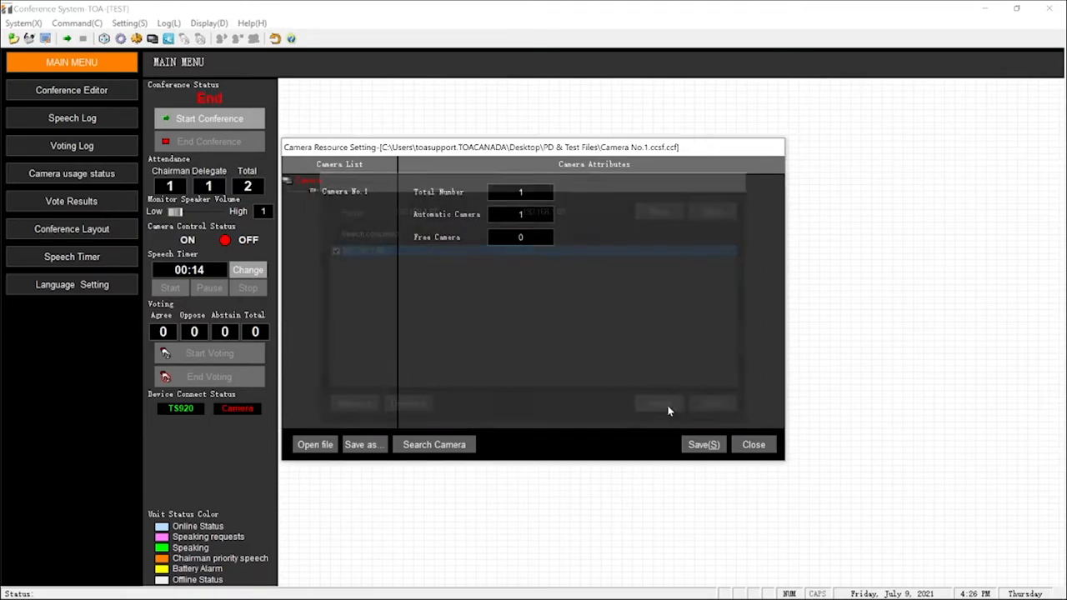
click(307, 180)
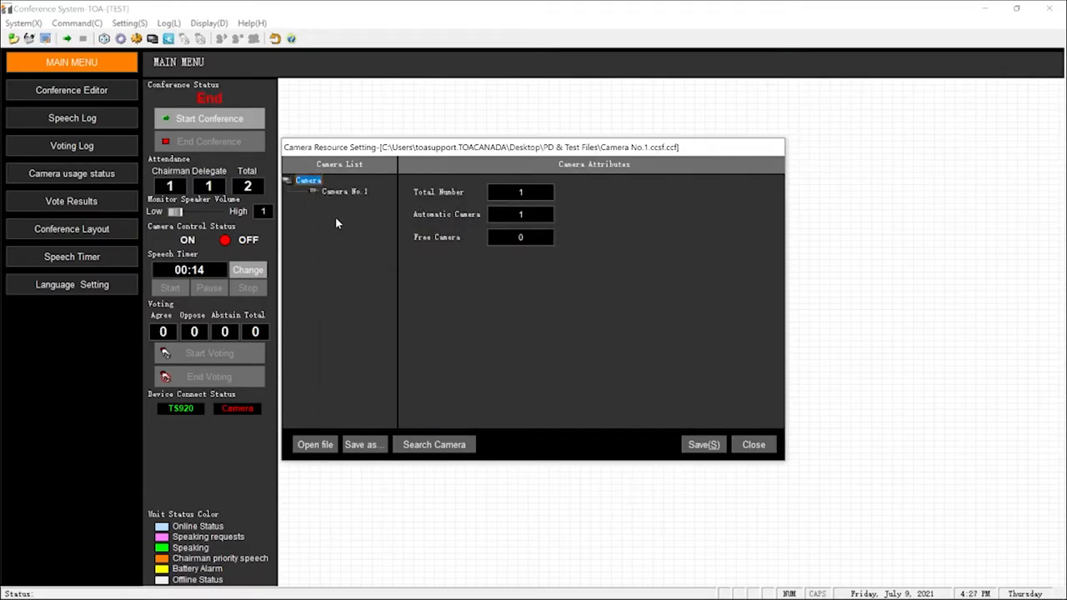
mouse_move(339, 220)
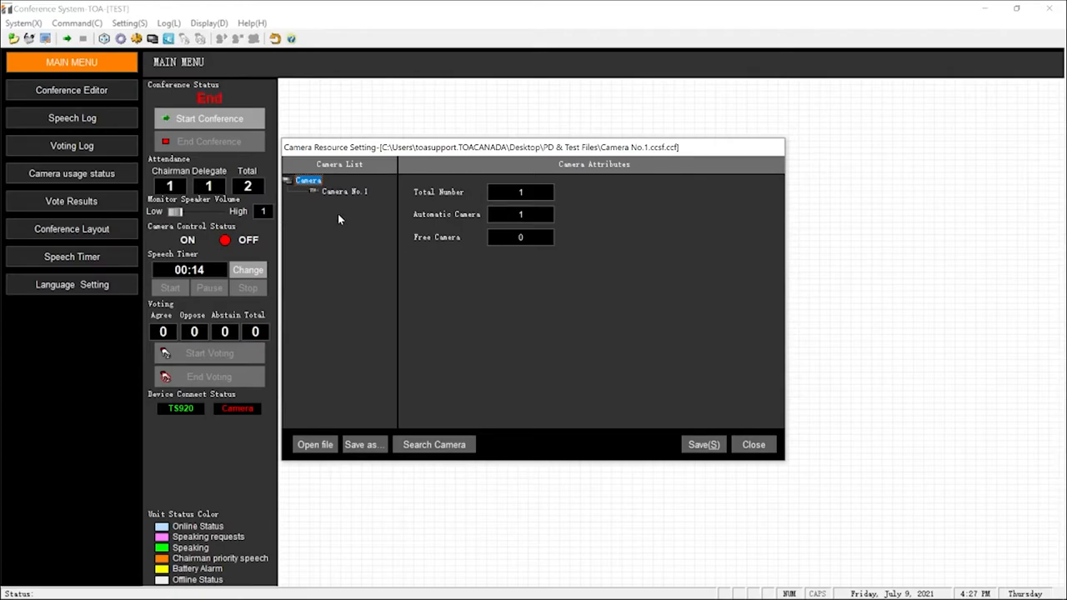
- Give Camera No.1 the admin login and verify its connection test succeeds
click(344, 190)
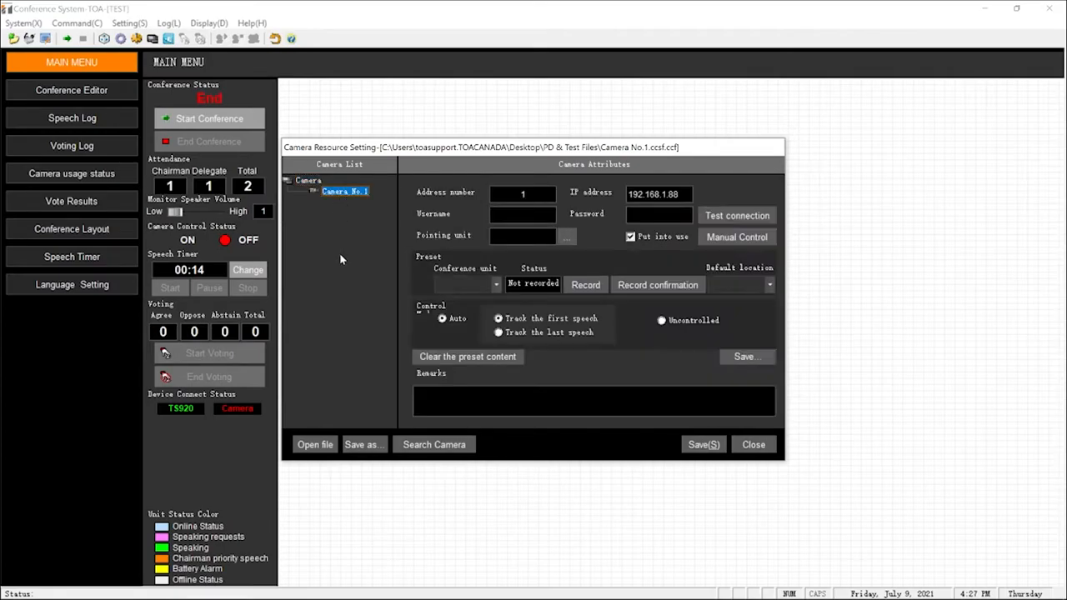
mouse_move(467, 182)
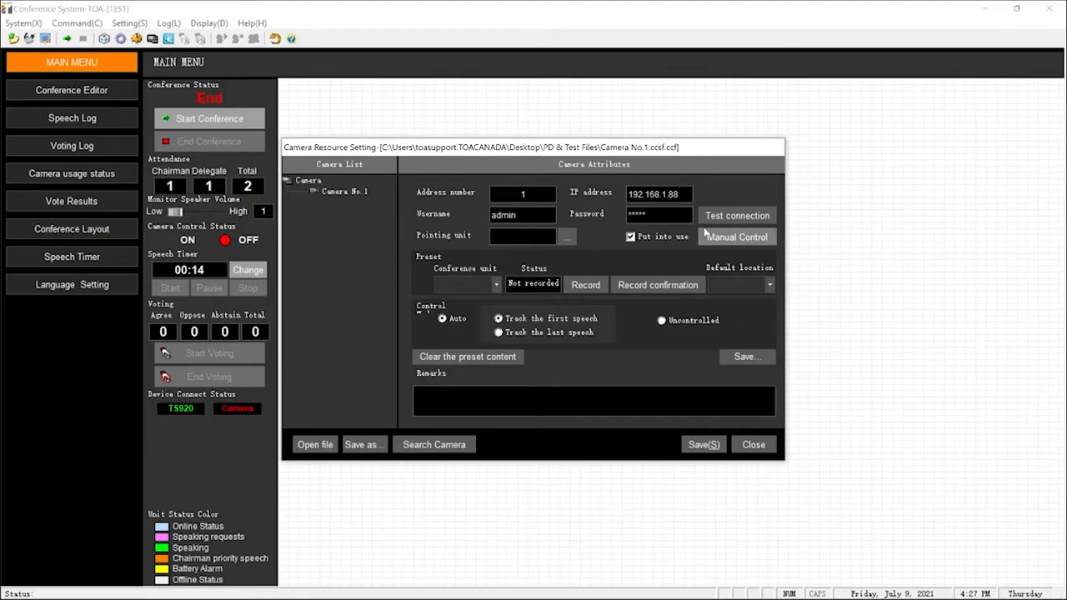
click(737, 215)
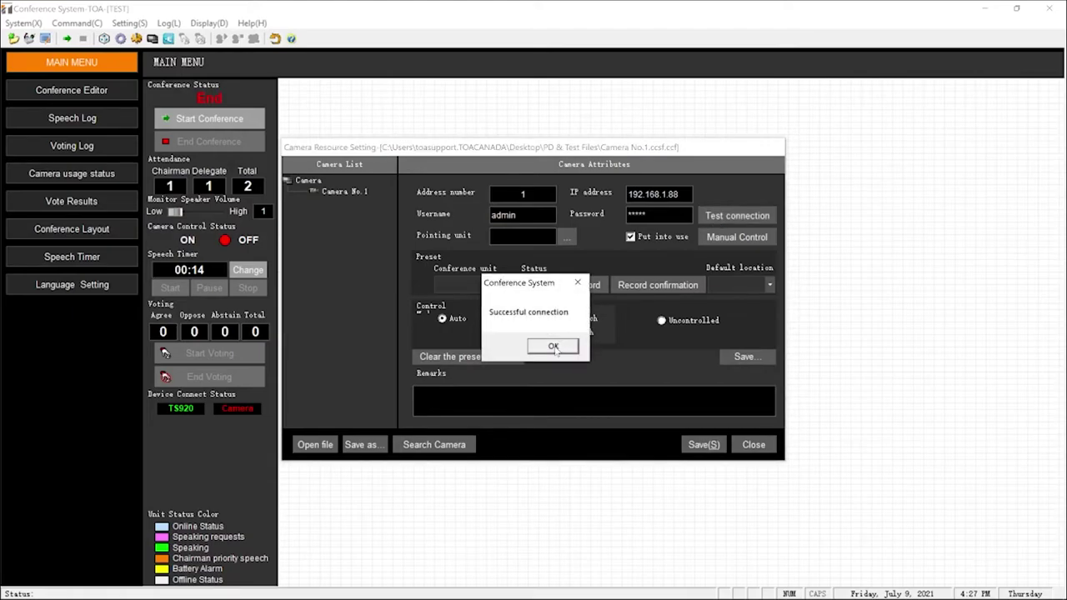
click(554, 346)
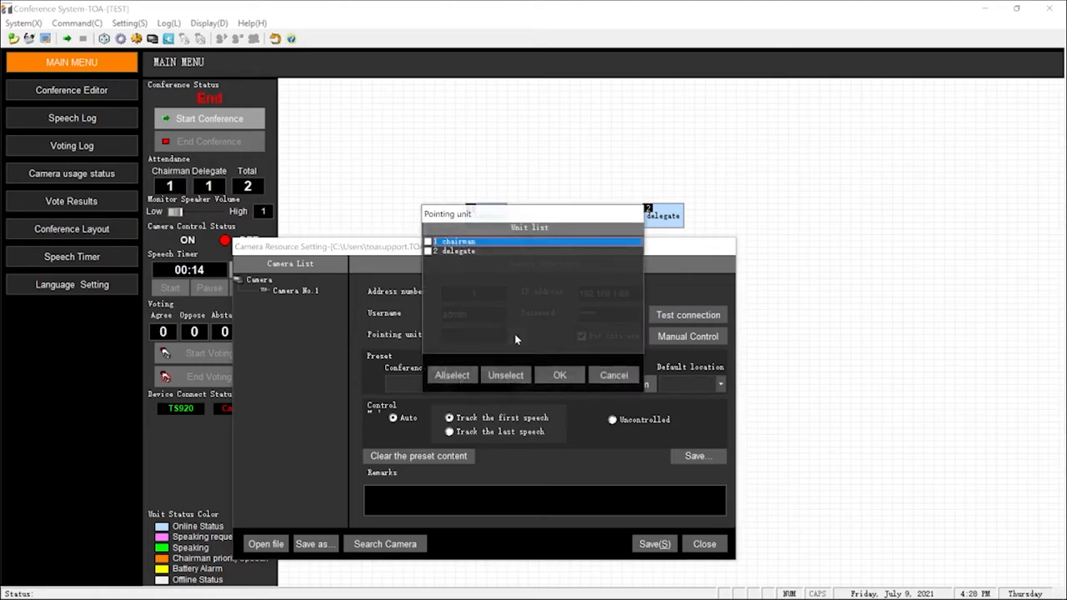
- Assign both the chairman and delegate units (1,2) as Camera No.1's pointing units
click(428, 242)
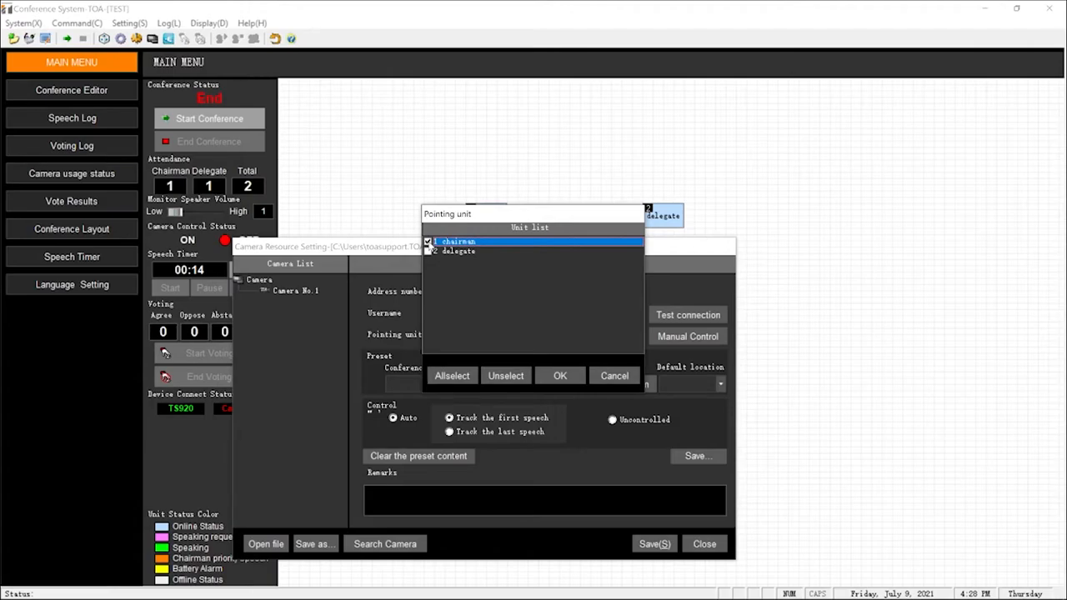
click(457, 250)
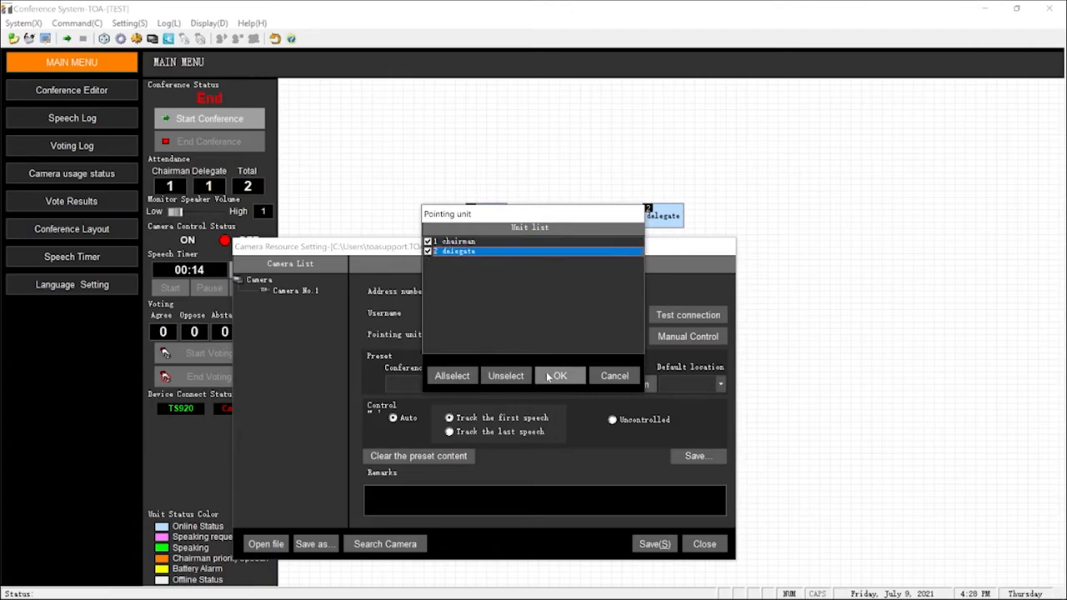
click(561, 377)
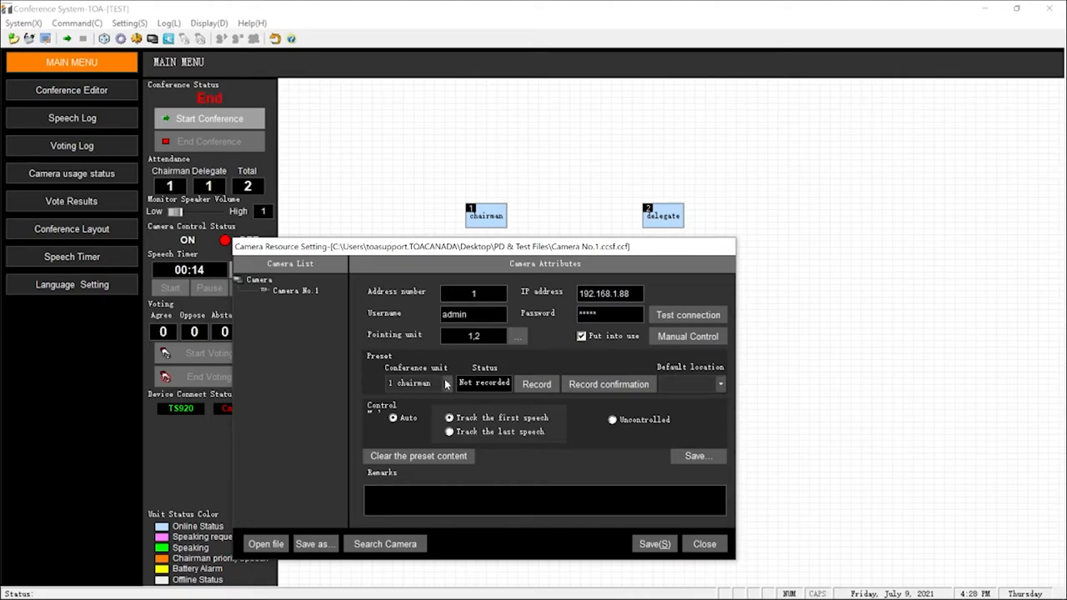
- Record the camera preset for unit 1 chairman and confirm the recording
click(444, 382)
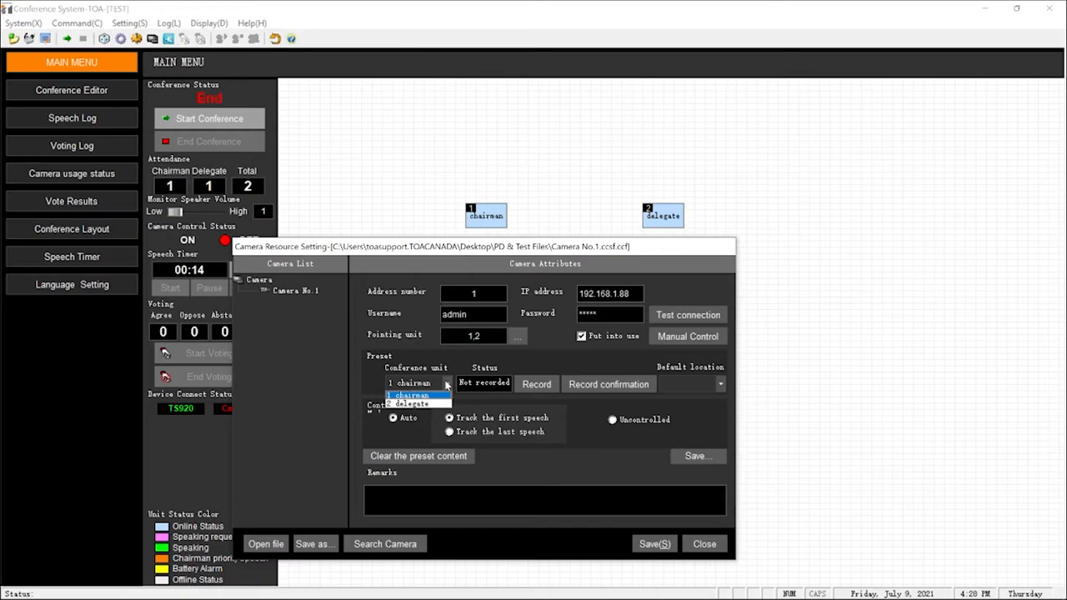
click(411, 394)
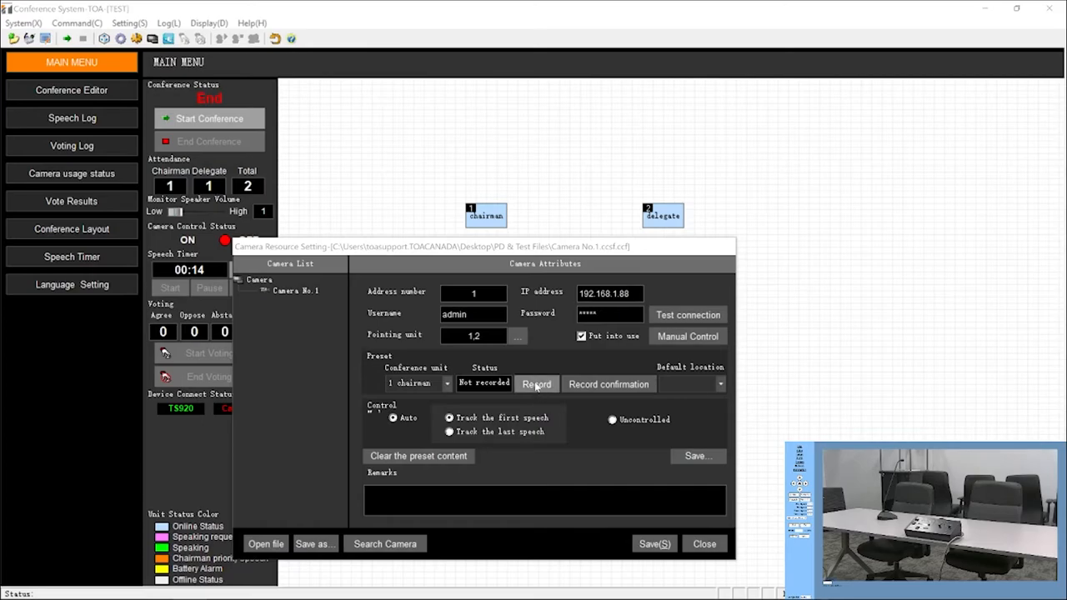
click(537, 384)
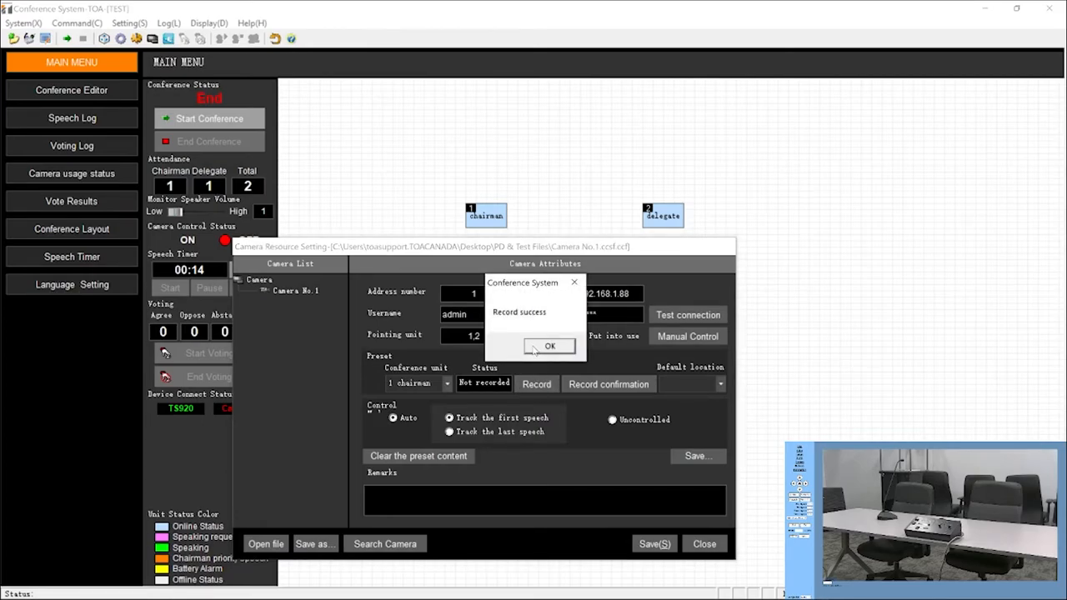
click(550, 345)
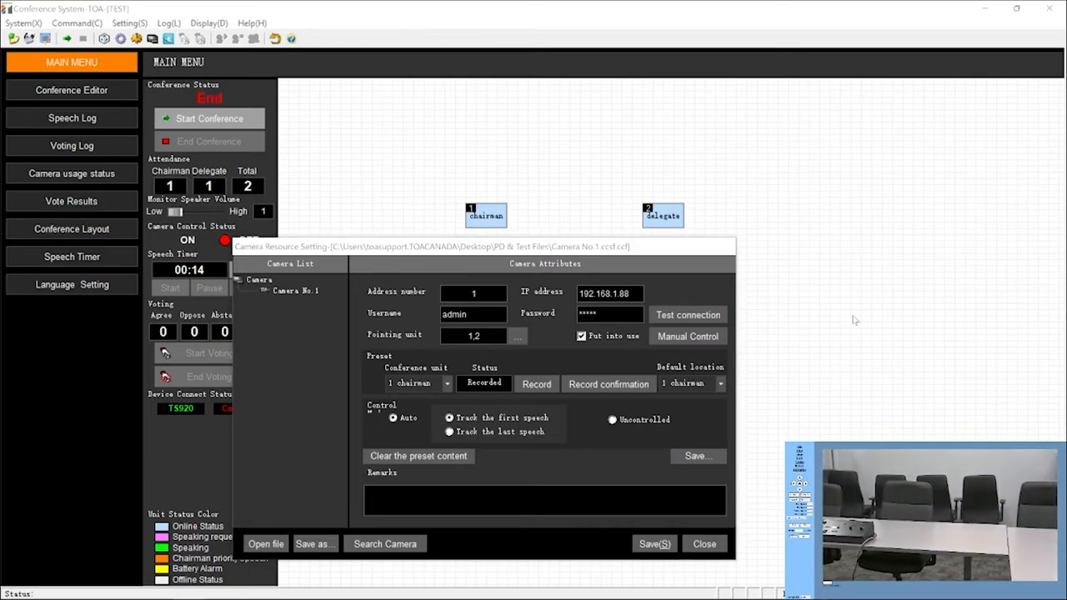
mouse_move(609, 383)
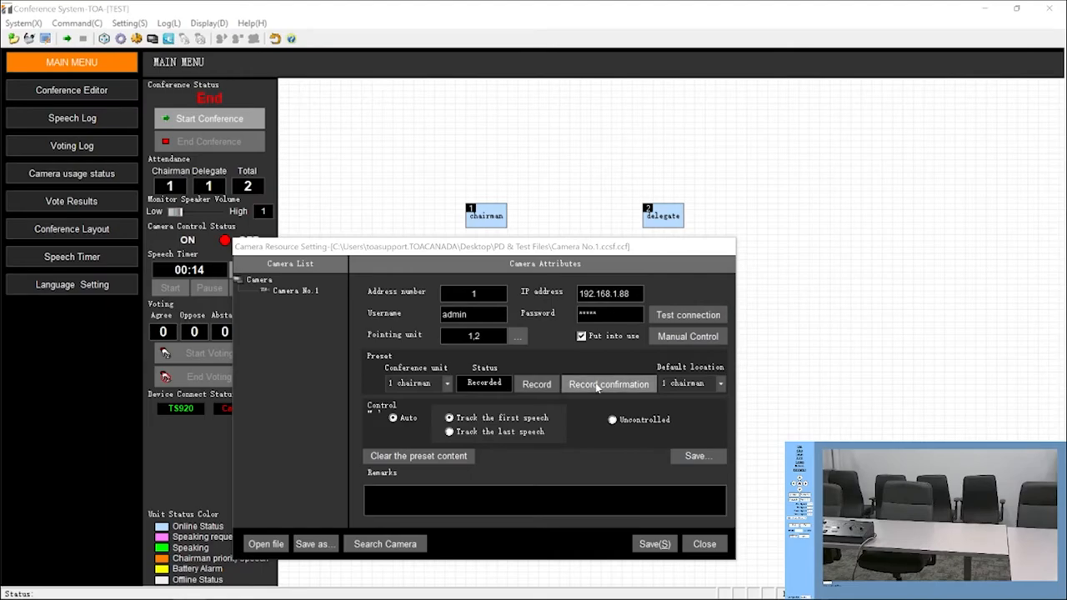
click(609, 384)
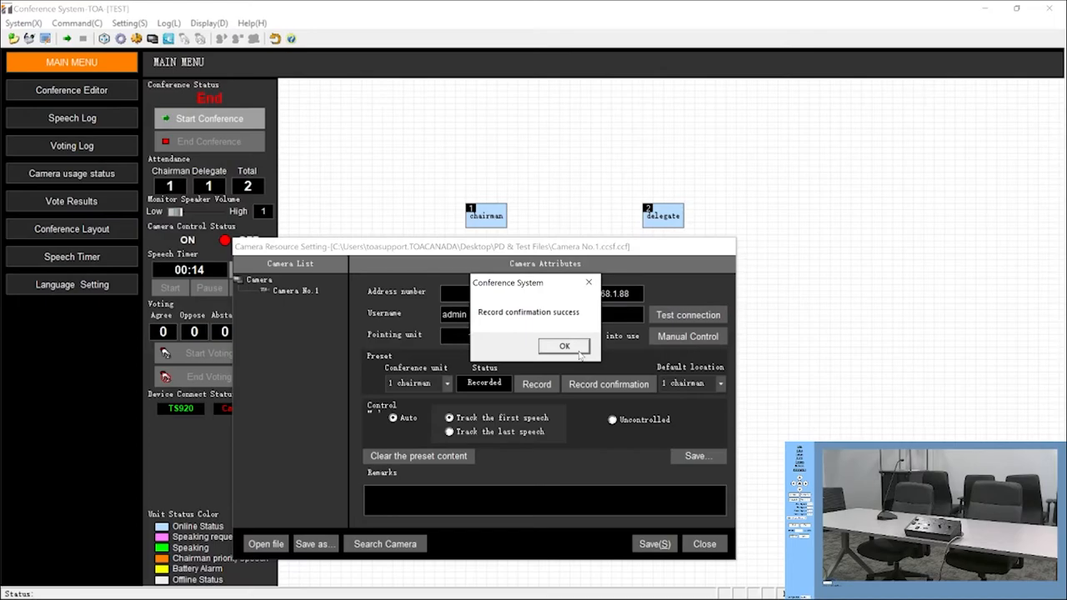
click(563, 345)
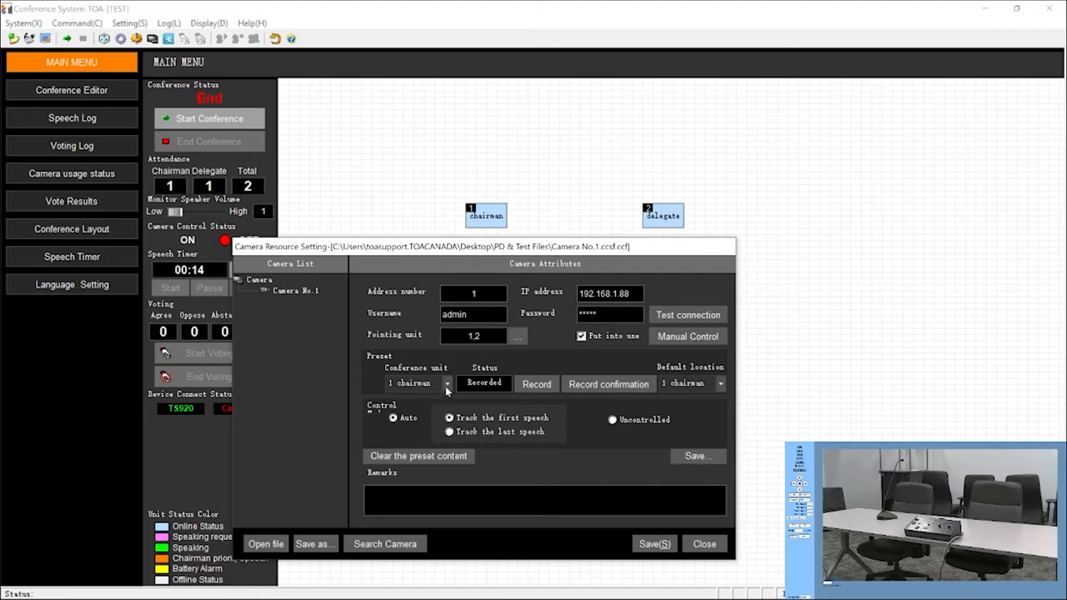
- Record the camera preset for unit 2 delegate and confirm the recording
click(447, 384)
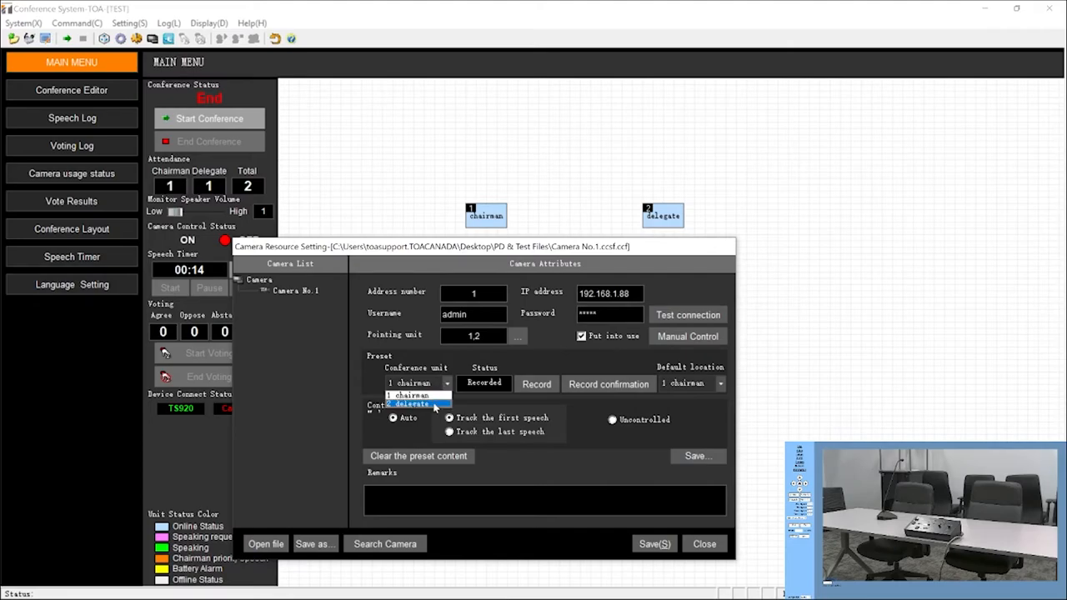
click(413, 406)
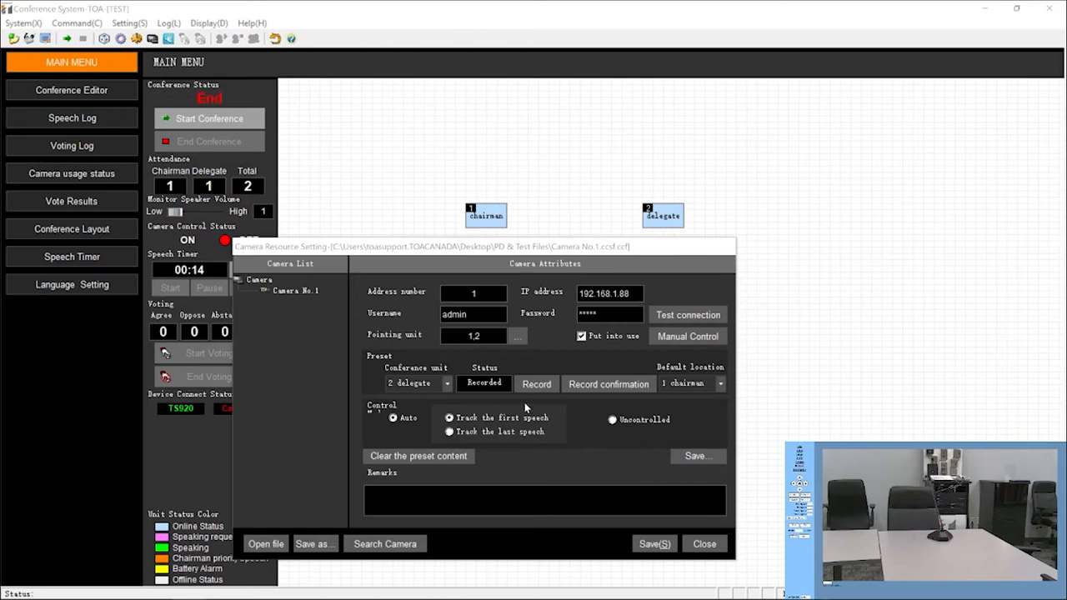
click(537, 383)
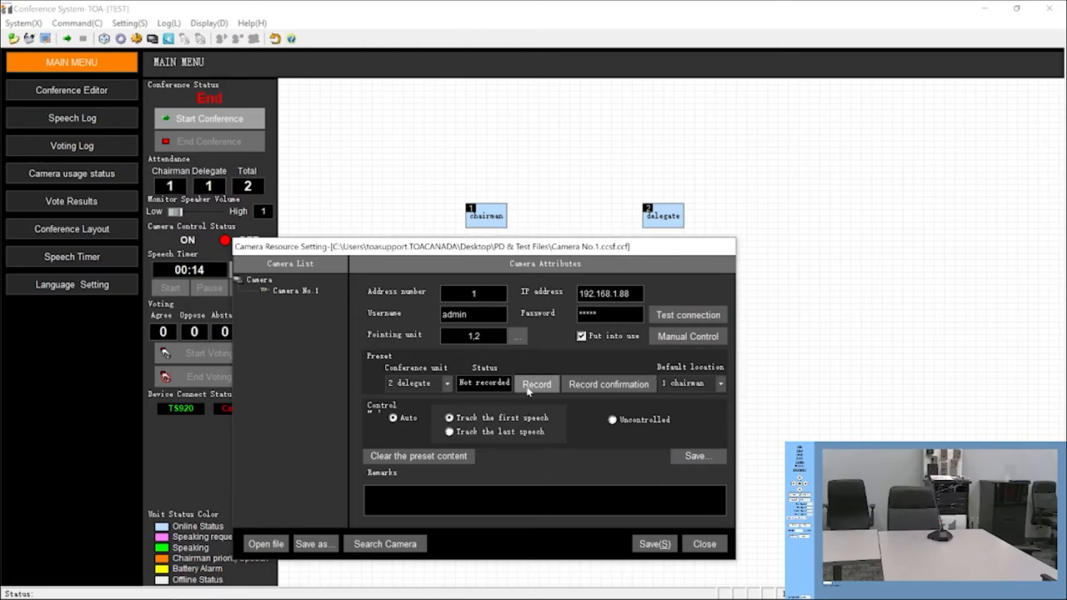
click(537, 383)
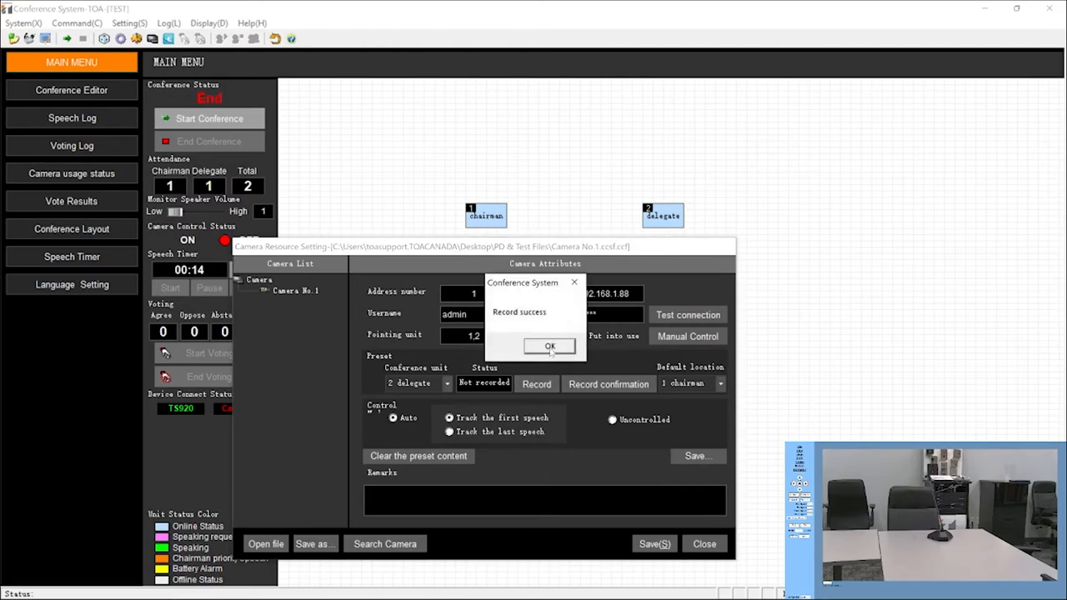
click(549, 345)
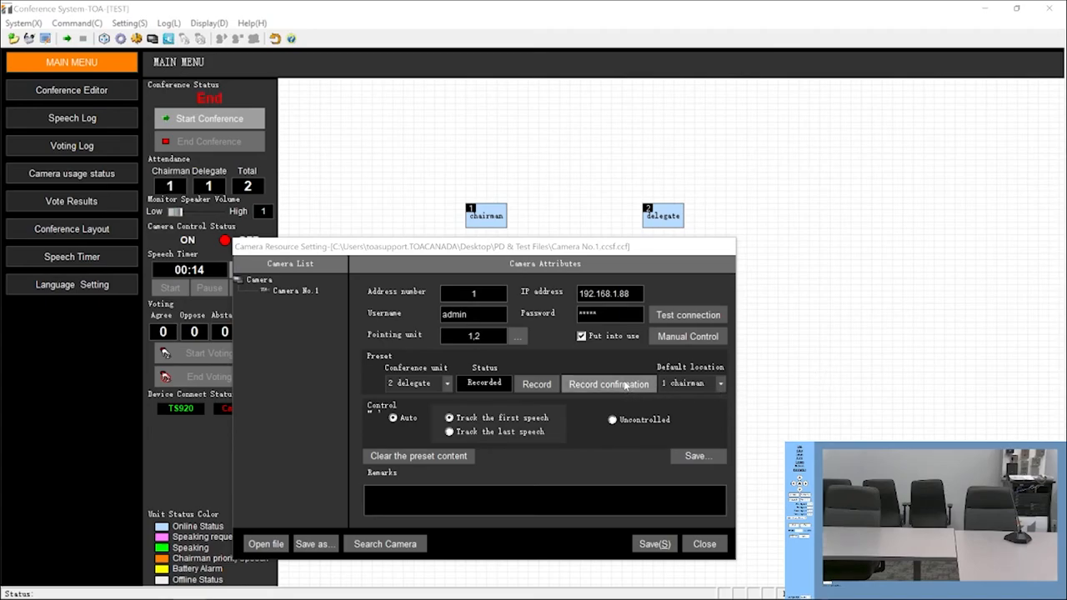
click(609, 384)
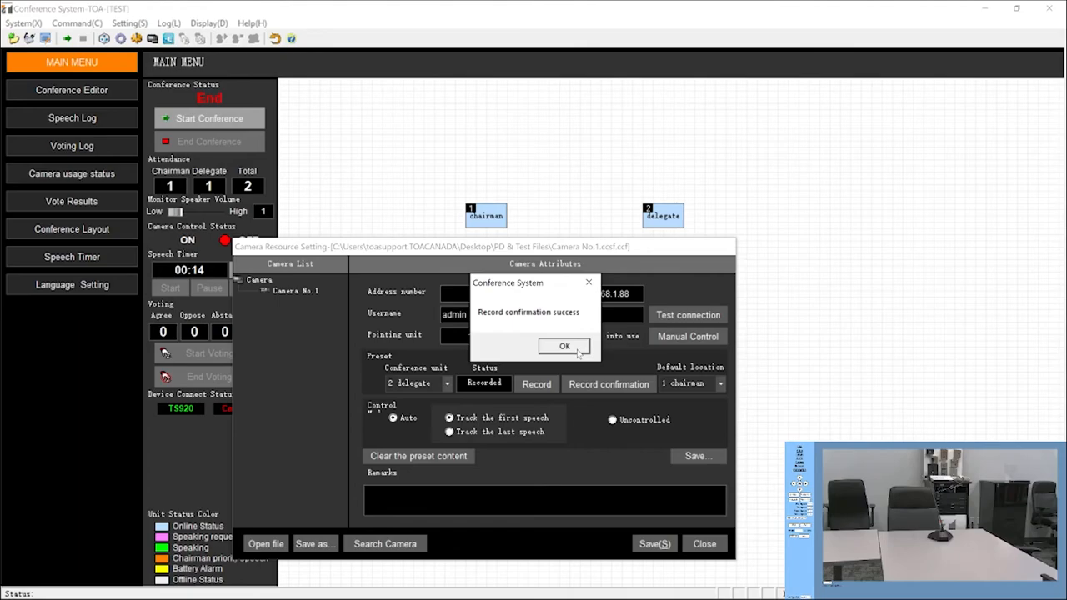
click(564, 345)
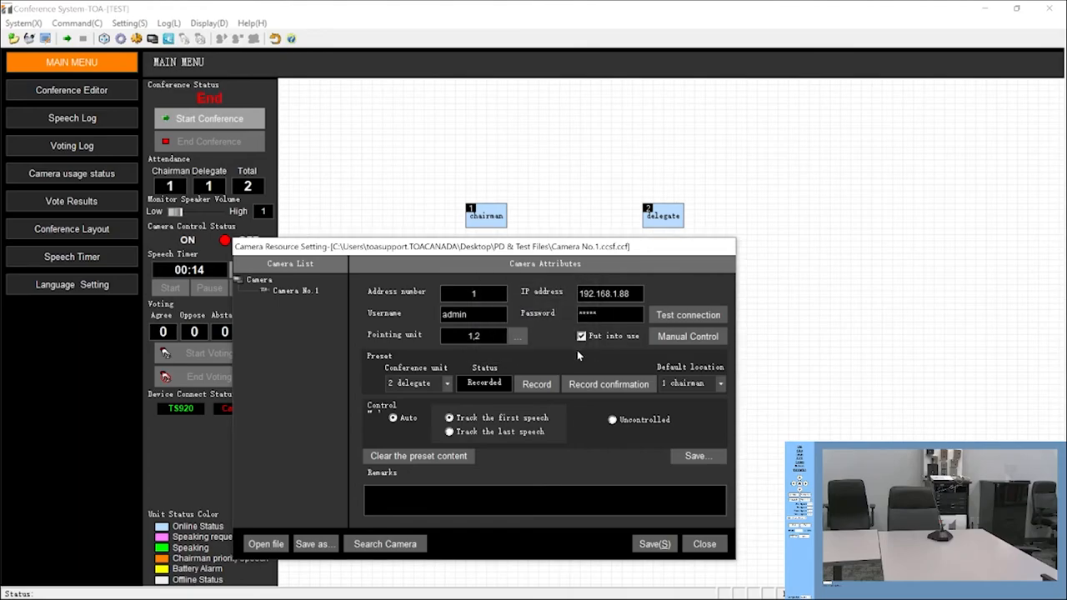
mouse_move(713, 392)
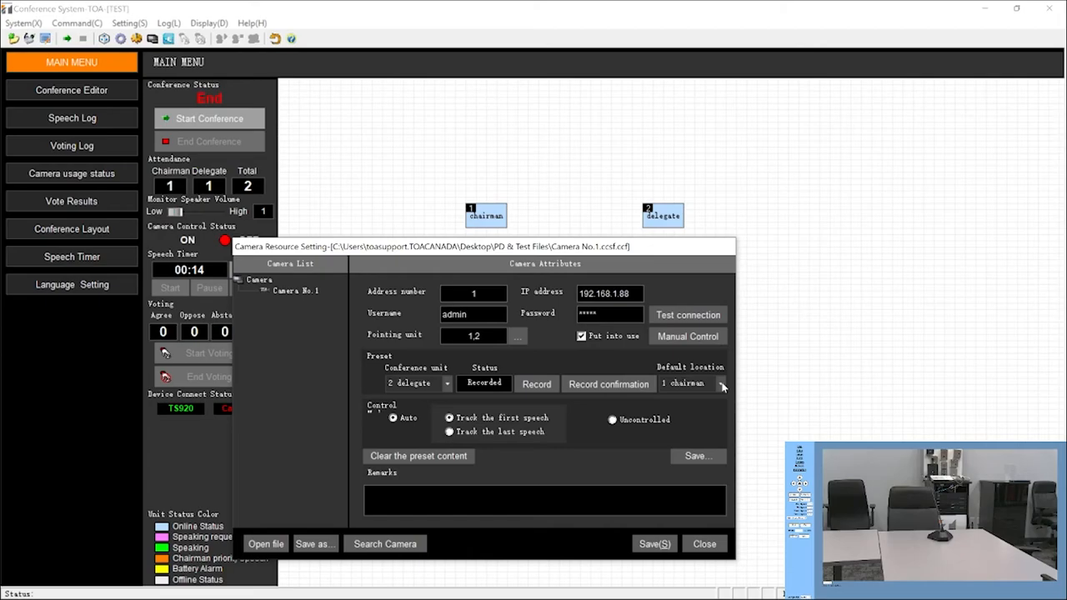
mouse_move(720, 387)
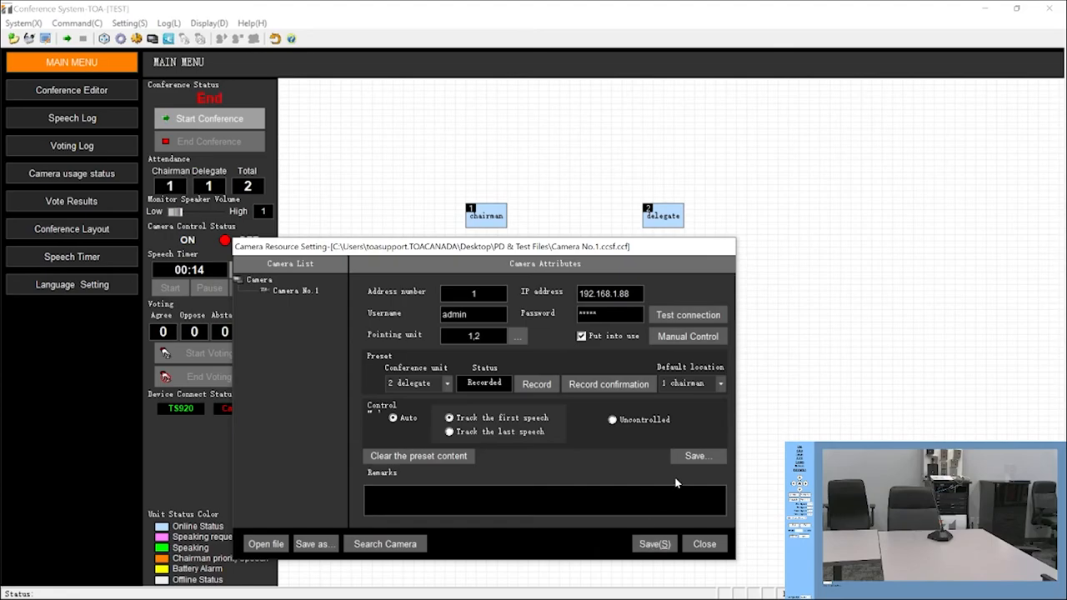
mouse_move(697, 464)
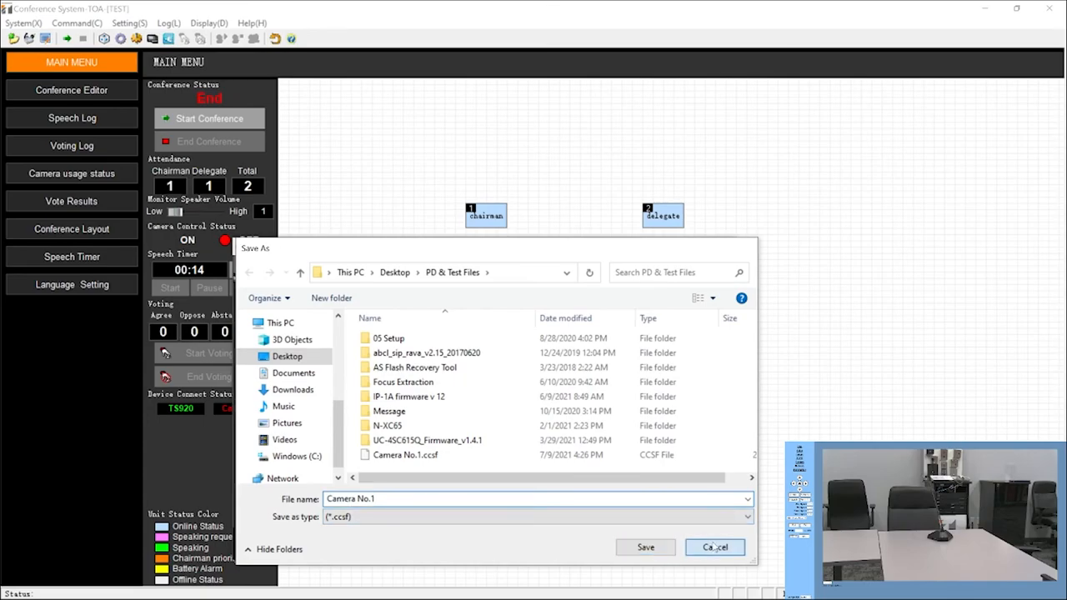
- Save the profile as Camera No.1 and close Camera Resource Setting
click(645, 547)
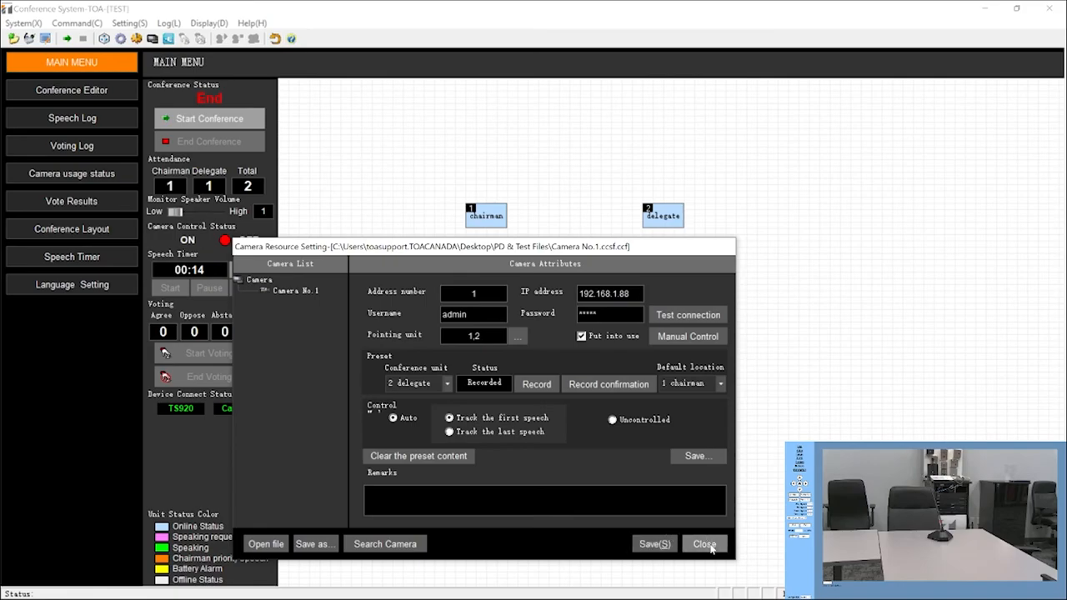
click(703, 543)
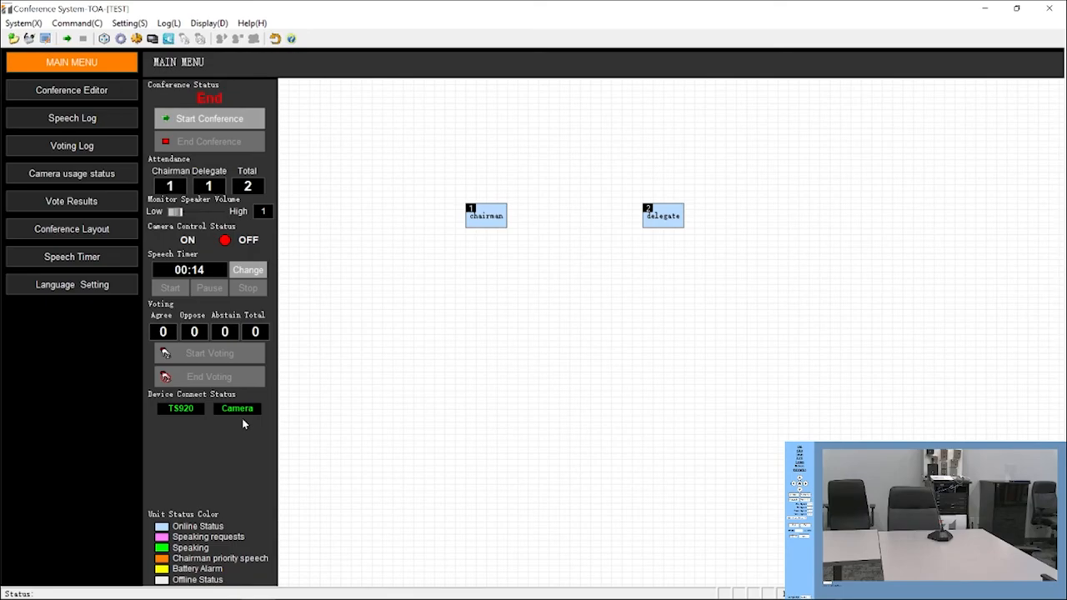
mouse_move(260, 427)
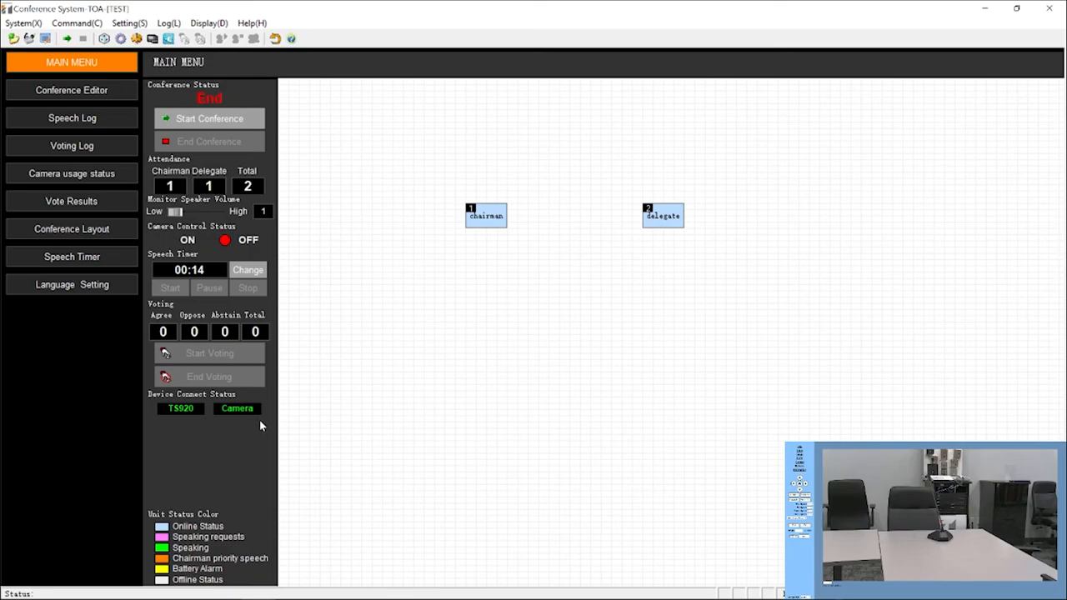
mouse_move(409, 384)
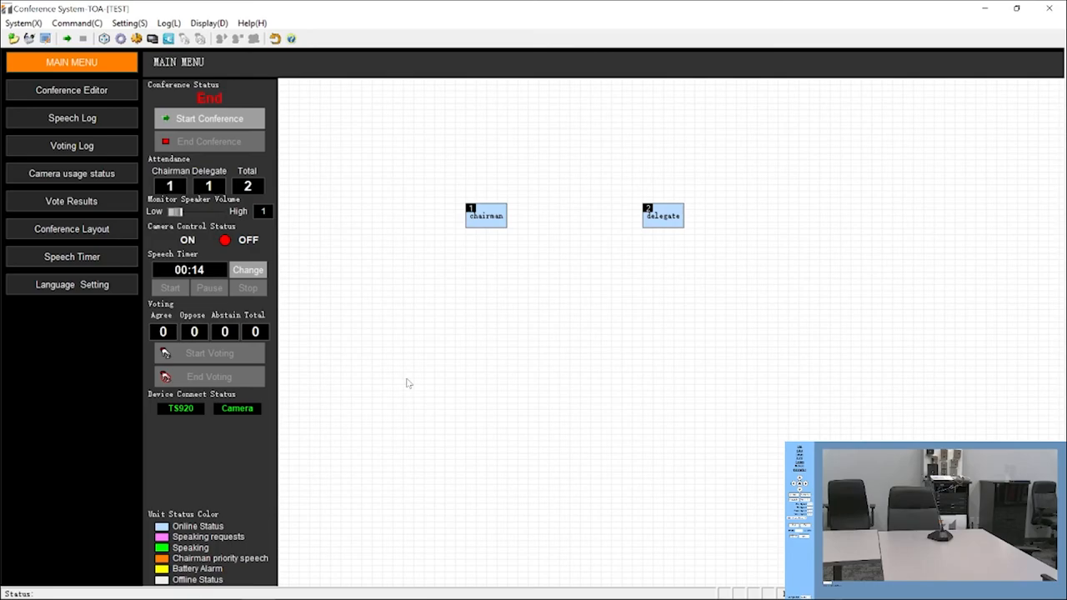
mouse_move(549, 225)
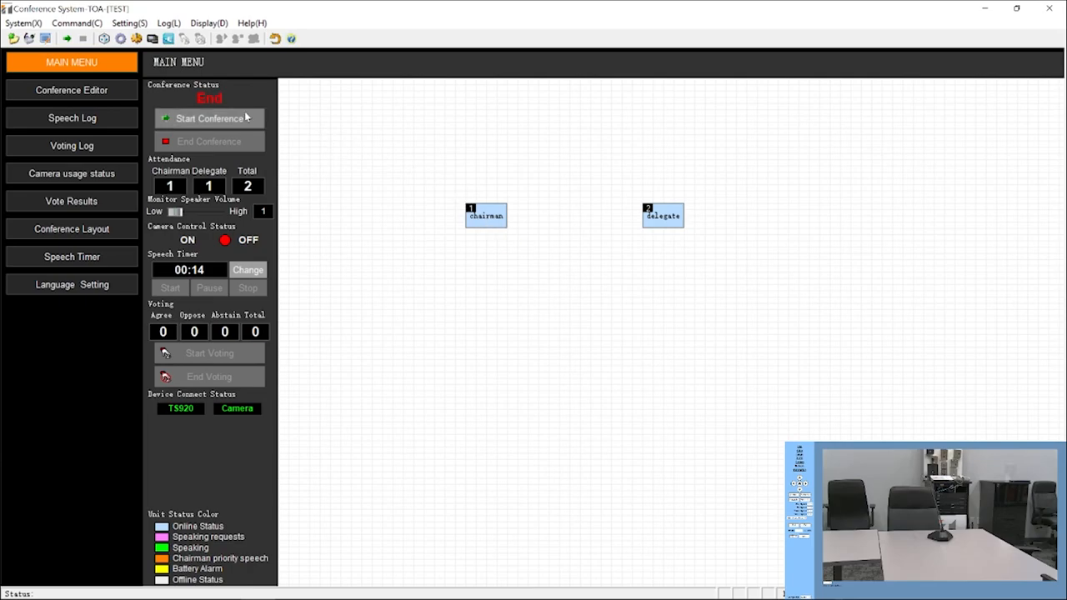
- Start the conference so its status shows Running with voting available
click(210, 117)
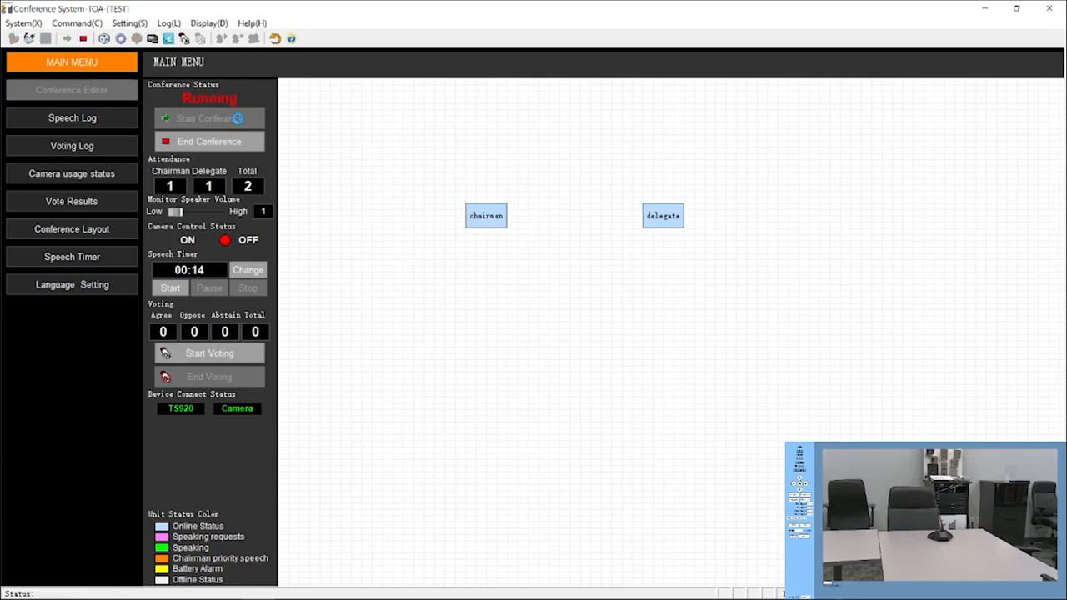